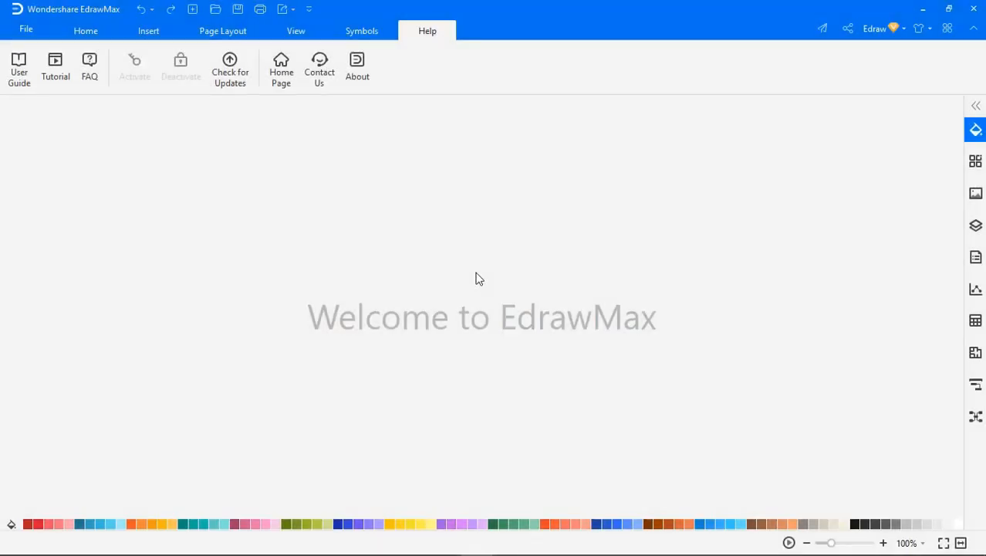
pyautogui.moveTo(26, 30)
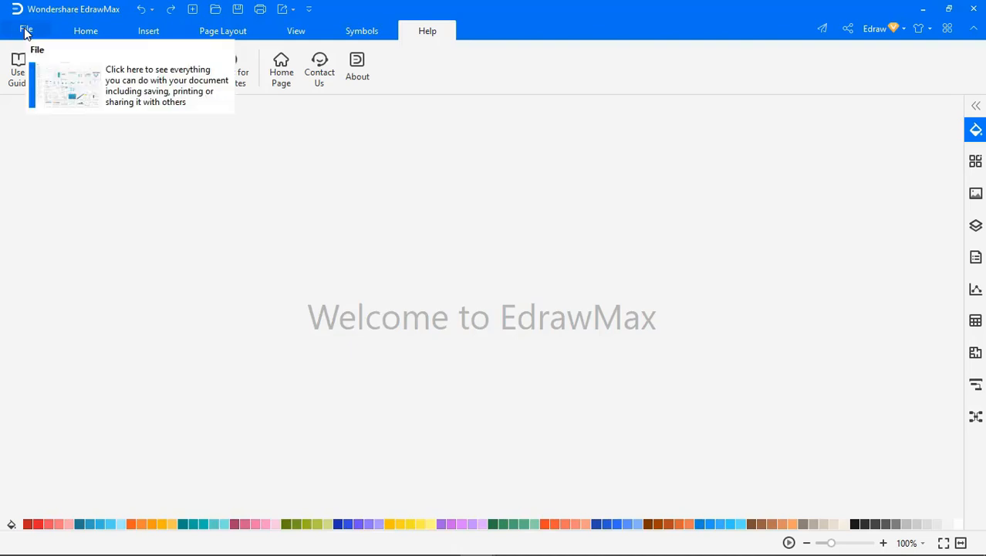
# - Browse the Recent Releases template gallery from the File menu, scrolling to the bottom and back
pyautogui.click(24, 31)
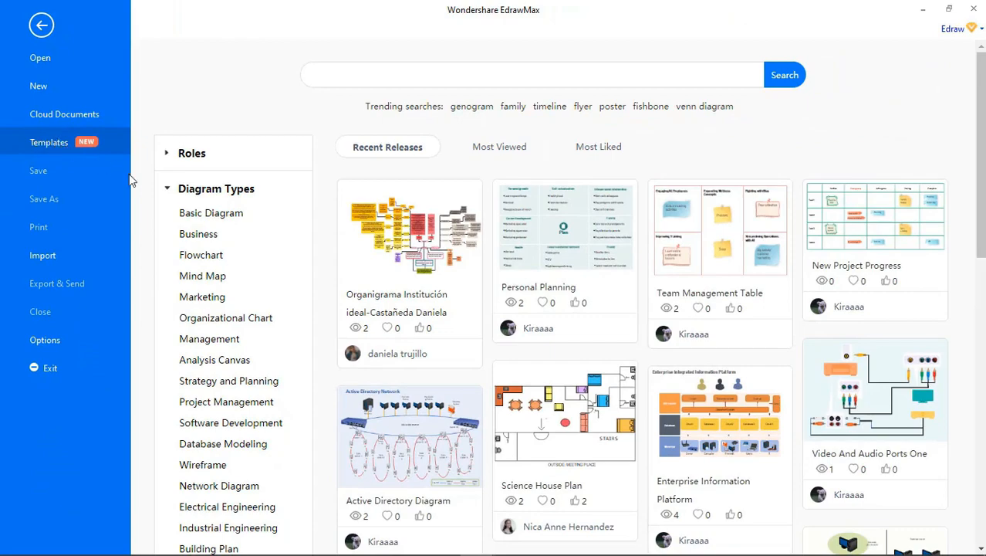
pyautogui.scroll(-3)
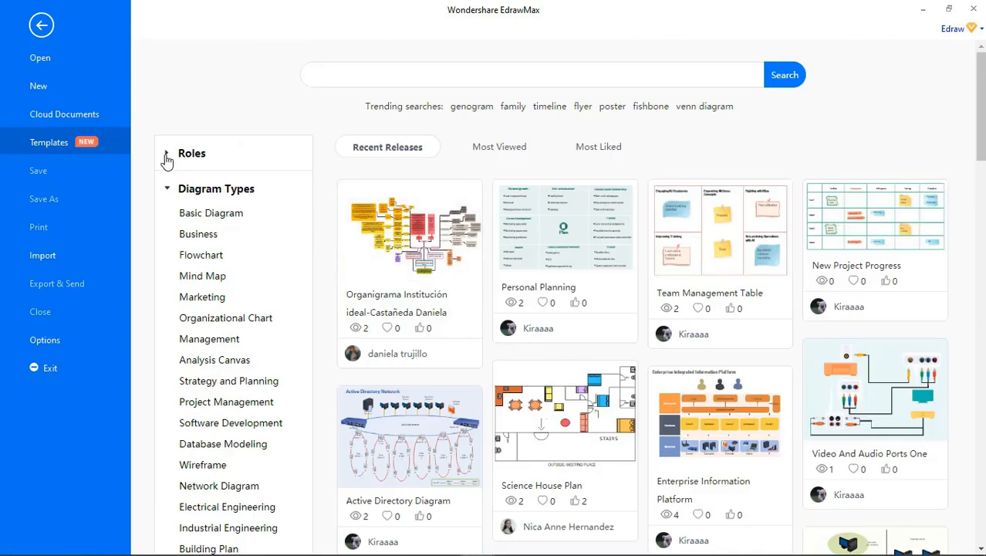
pyautogui.scroll(-3)
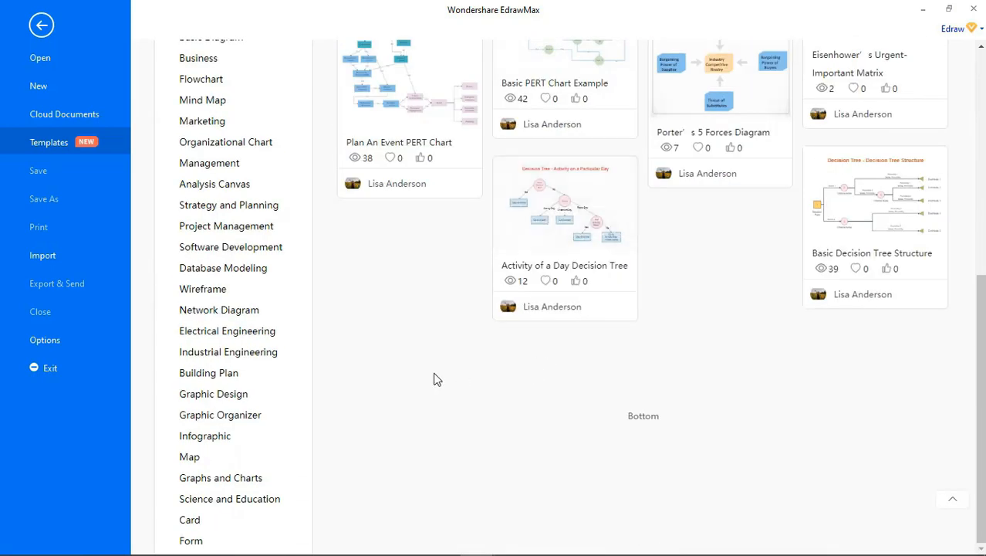
pyautogui.scroll(3)
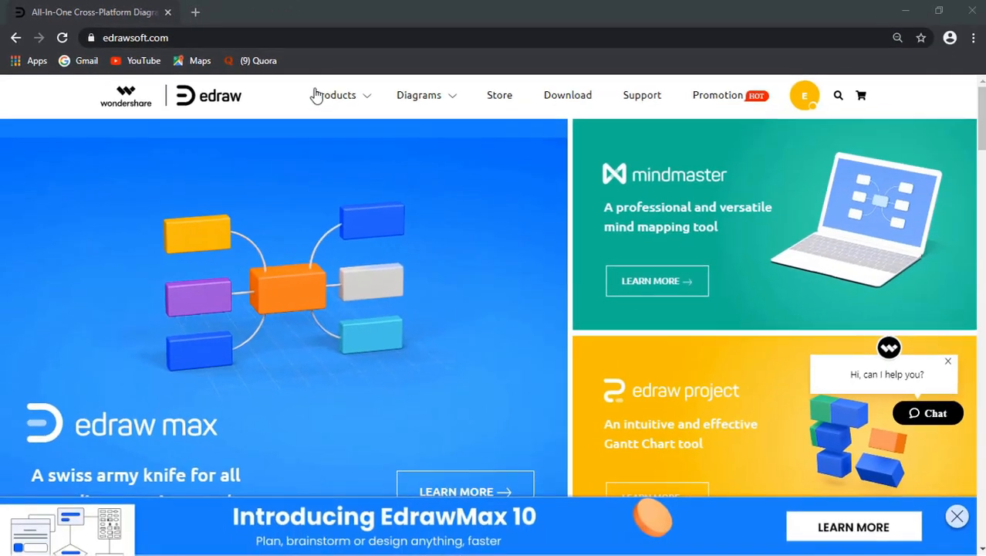
# - Reach the Wondershare EdrawMax product page via the Products menu and choose Free Download
pyautogui.click(333, 95)
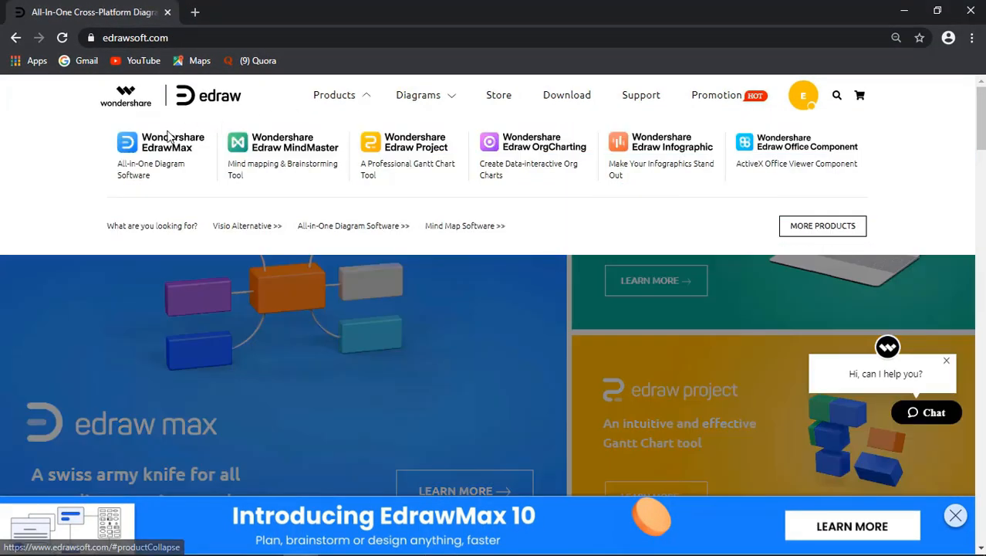
pyautogui.click(173, 142)
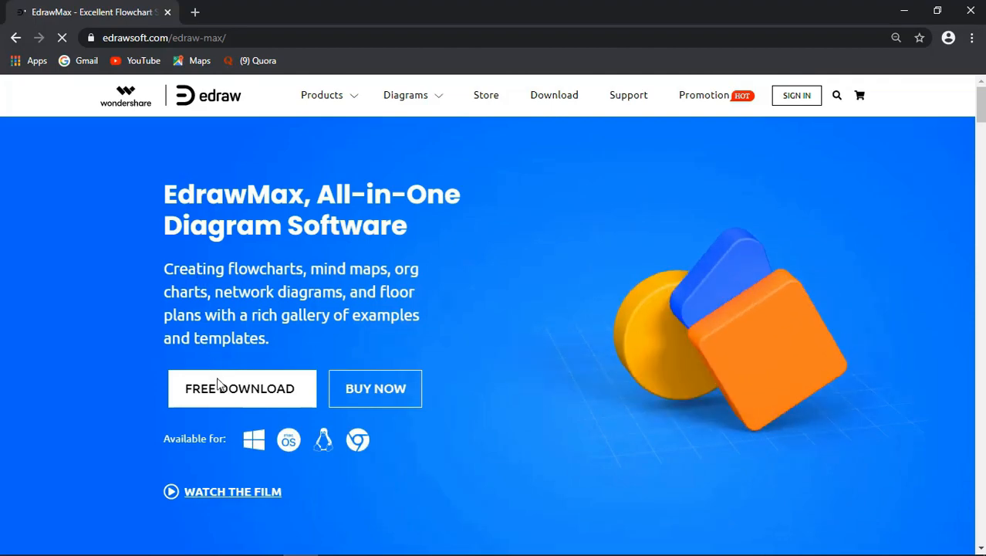
pyautogui.click(243, 389)
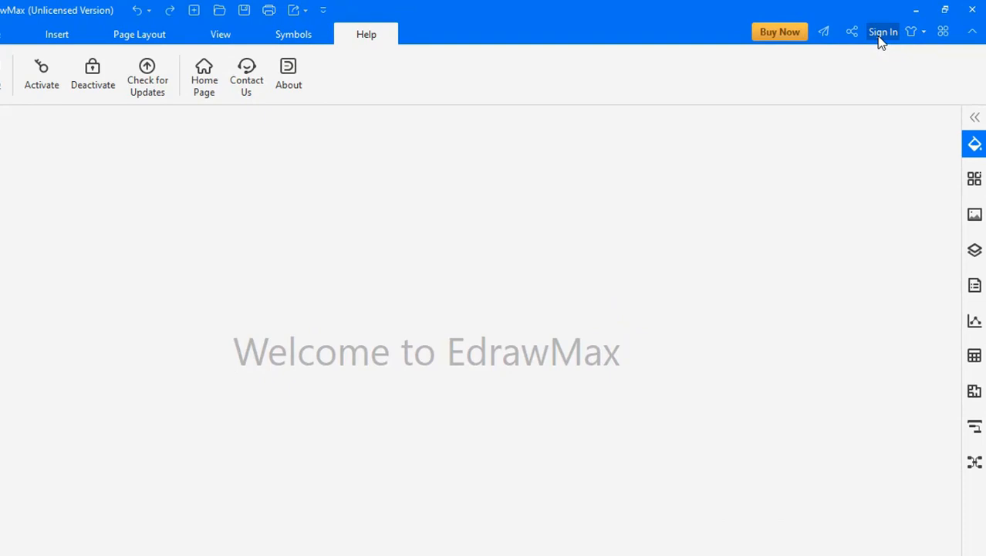
# - Sign in to the EdrawMax account and return to the File view's New page
pyautogui.click(883, 31)
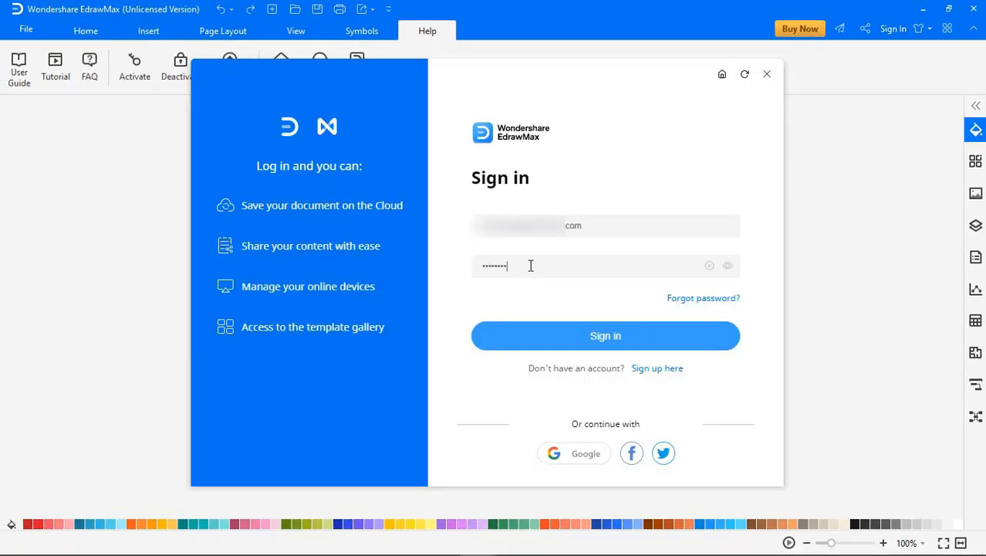
pyautogui.click(605, 334)
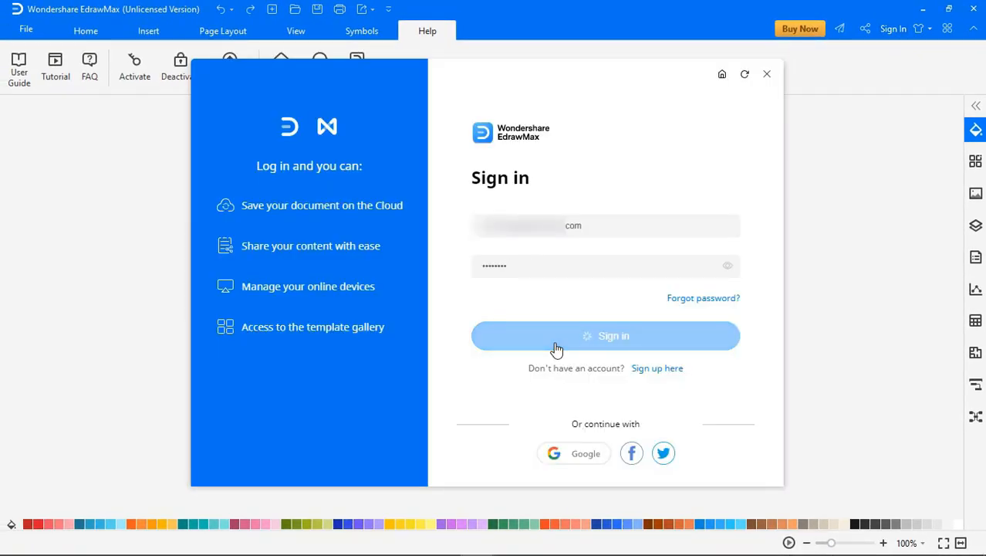
pyautogui.click(605, 335)
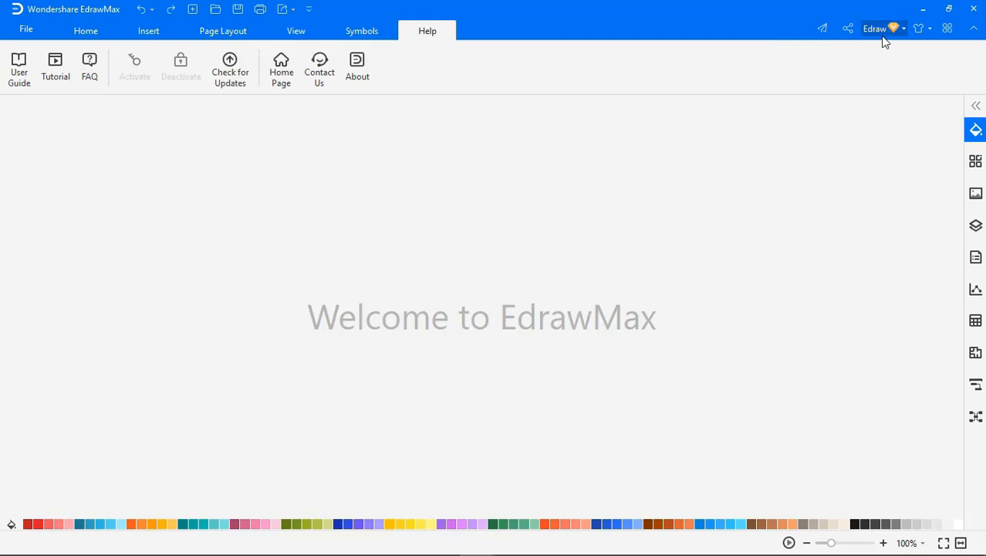
pyautogui.moveTo(463, 293)
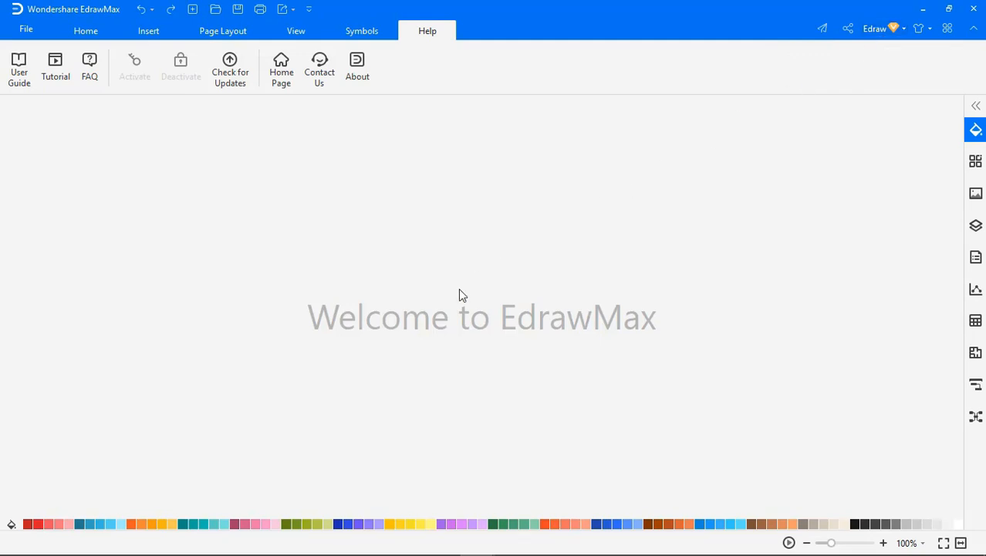
pyautogui.click(25, 29)
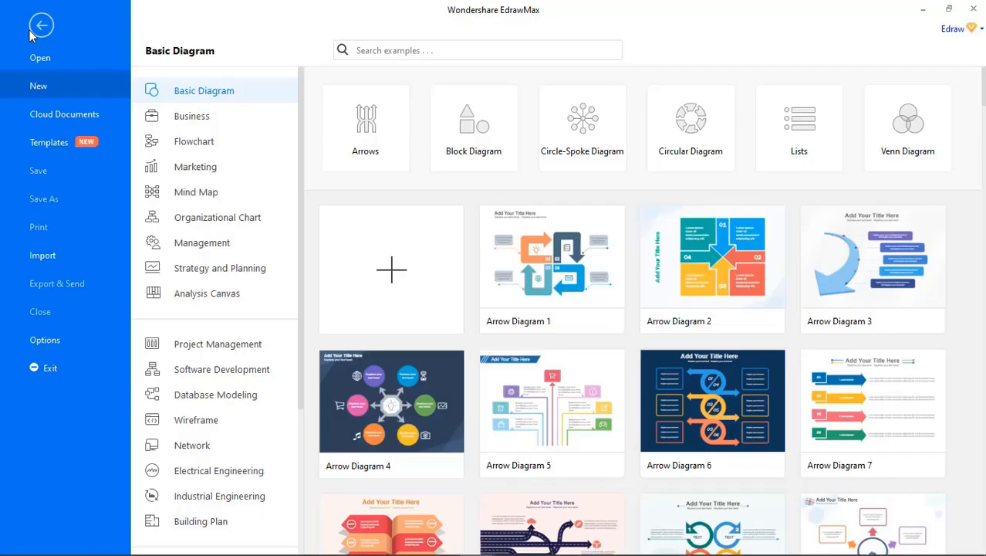
# - Filter the template gallery to the Engineer role
pyautogui.click(48, 142)
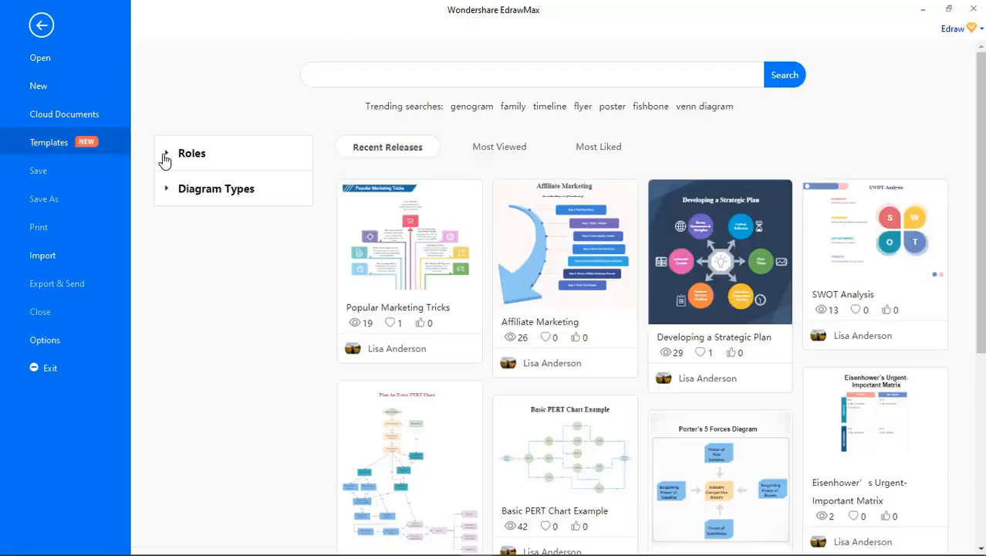
pyautogui.click(167, 153)
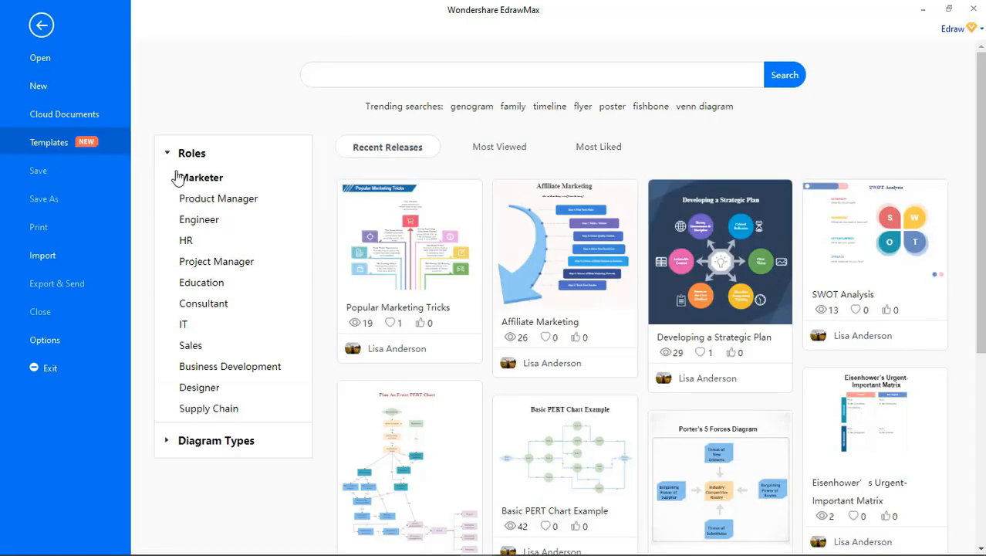
pyautogui.click(201, 219)
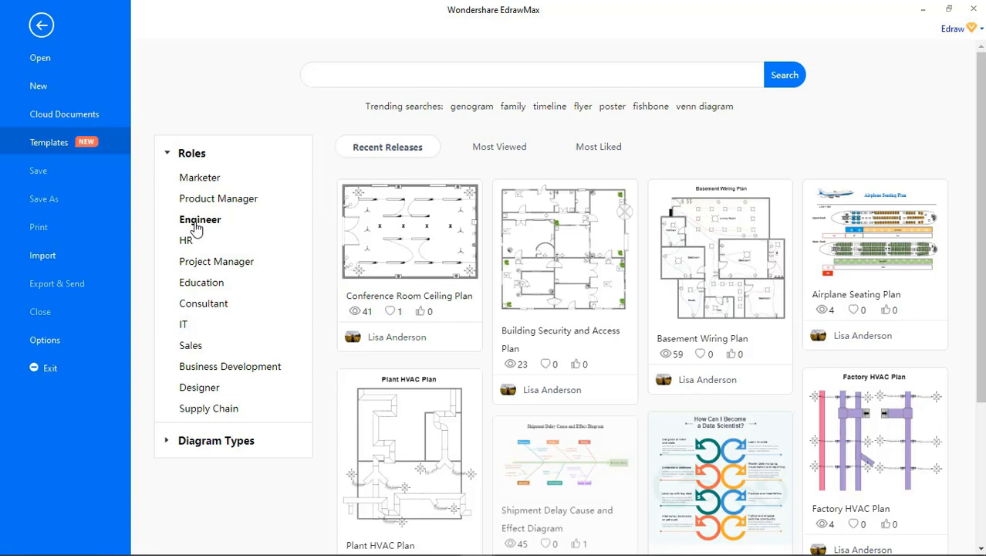
# - Narrow the diagram types down to Network Diagram templates
pyautogui.click(186, 240)
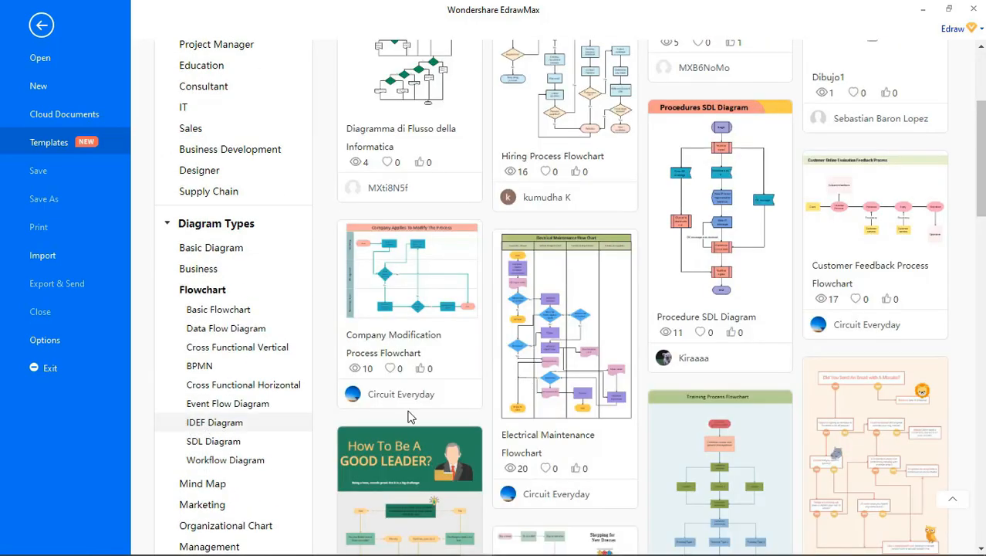
pyautogui.scroll(-3)
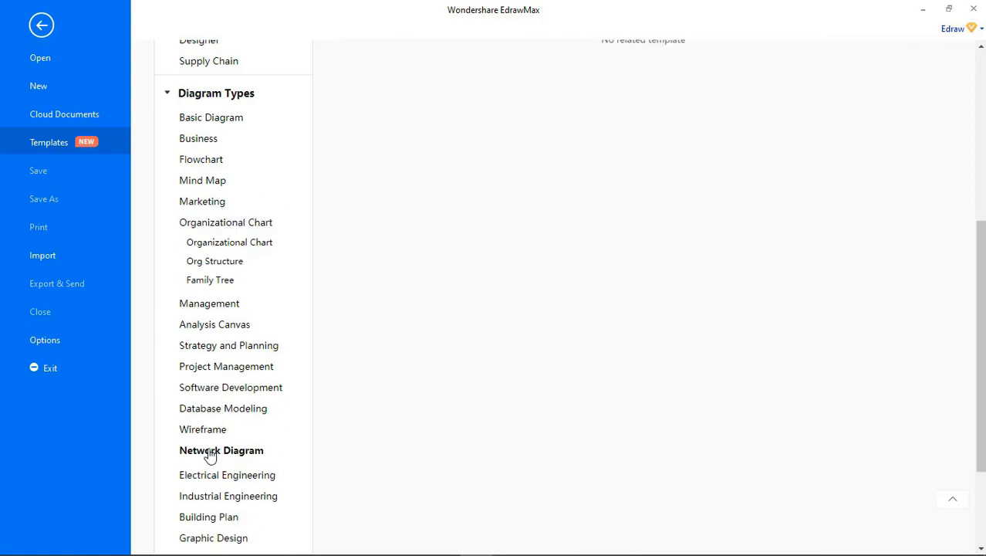
pyautogui.click(222, 451)
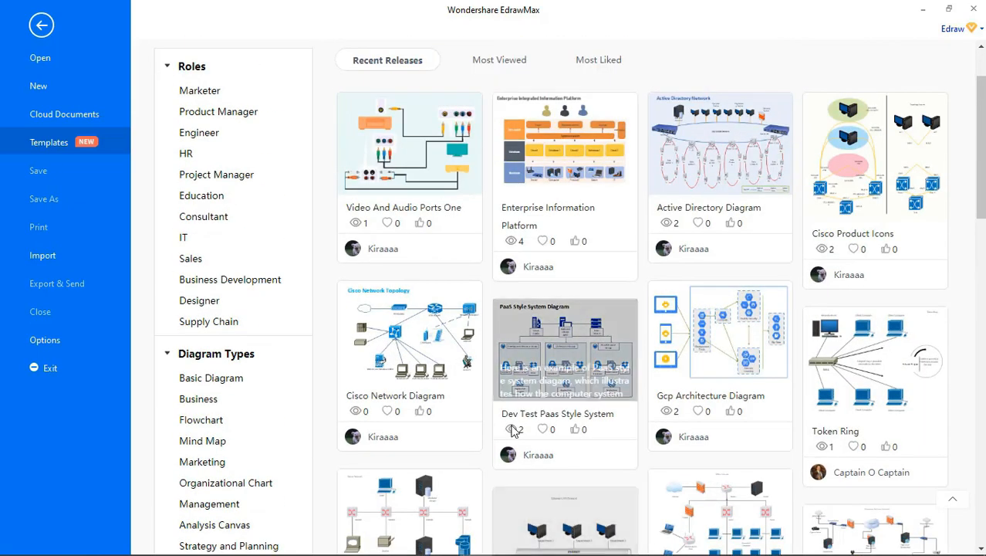
# - Re-sort the network templates by Recent Releases, Most Viewed, then Most Liked
pyautogui.click(387, 59)
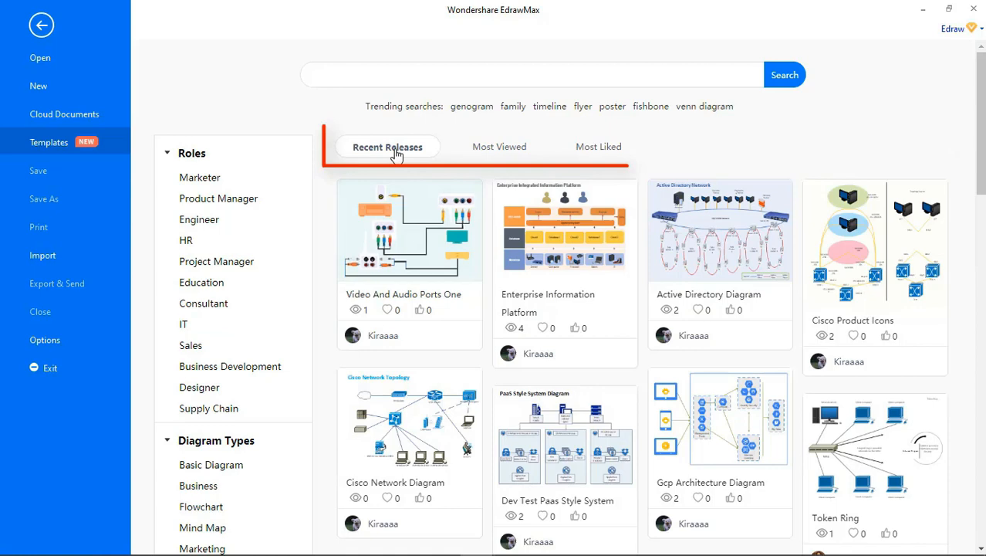
pyautogui.click(497, 147)
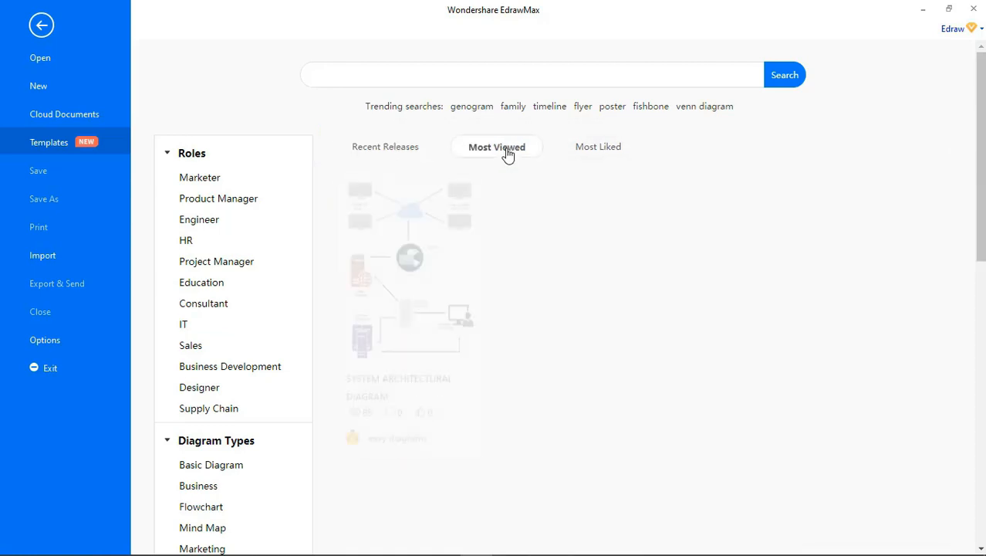
pyautogui.click(497, 147)
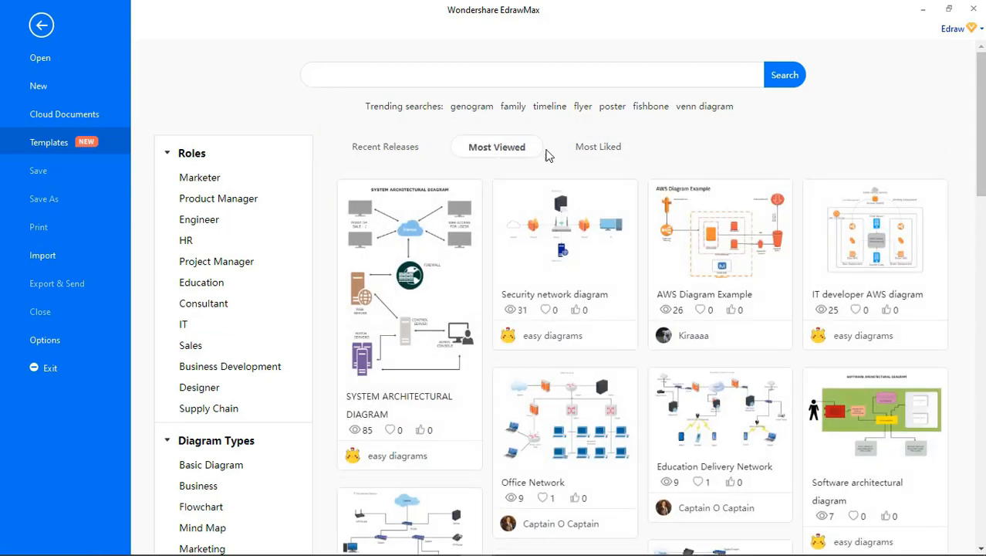
pyautogui.click(596, 146)
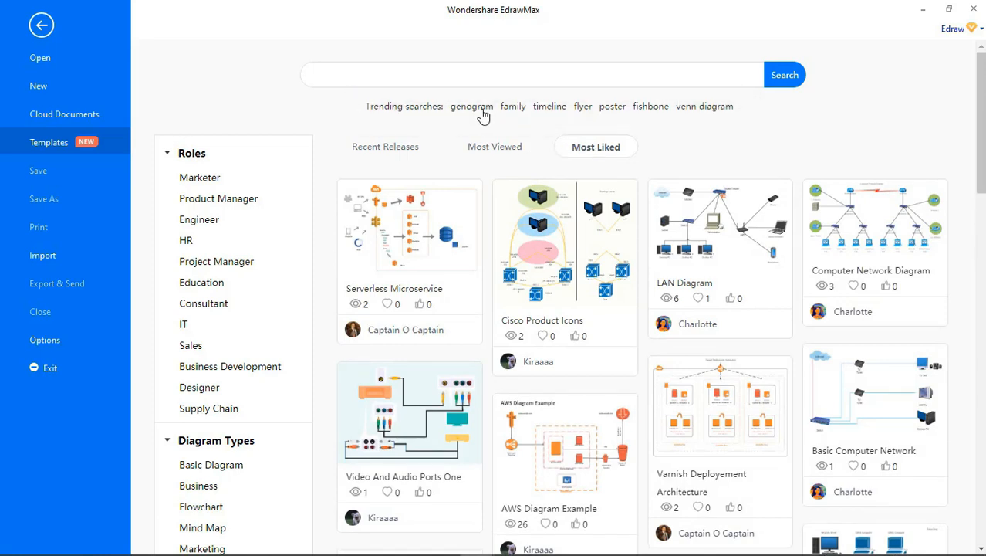
# - Switch sort tabs, then search the gallery for 'flowchart' and scroll to the Training Process Flowchart
pyautogui.click(471, 105)
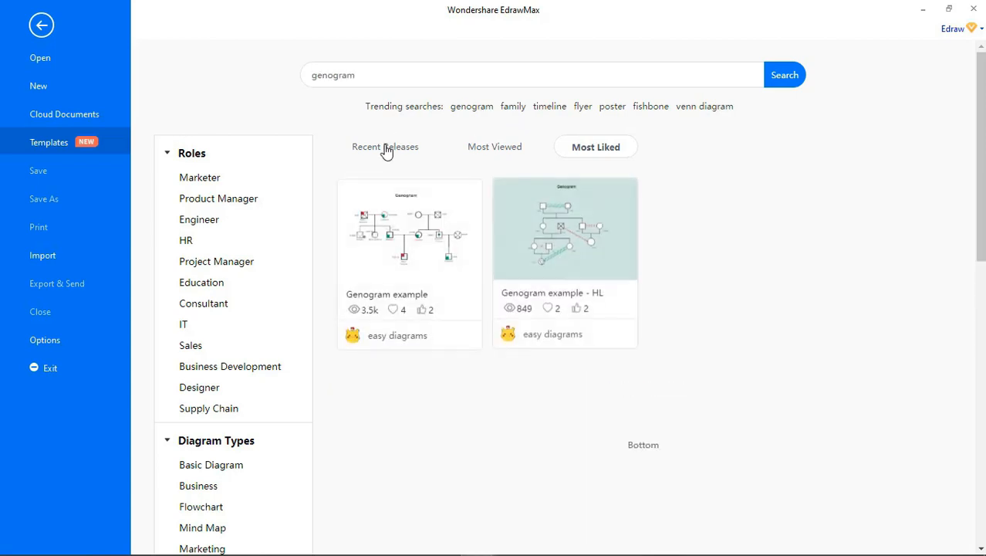
pyautogui.click(386, 147)
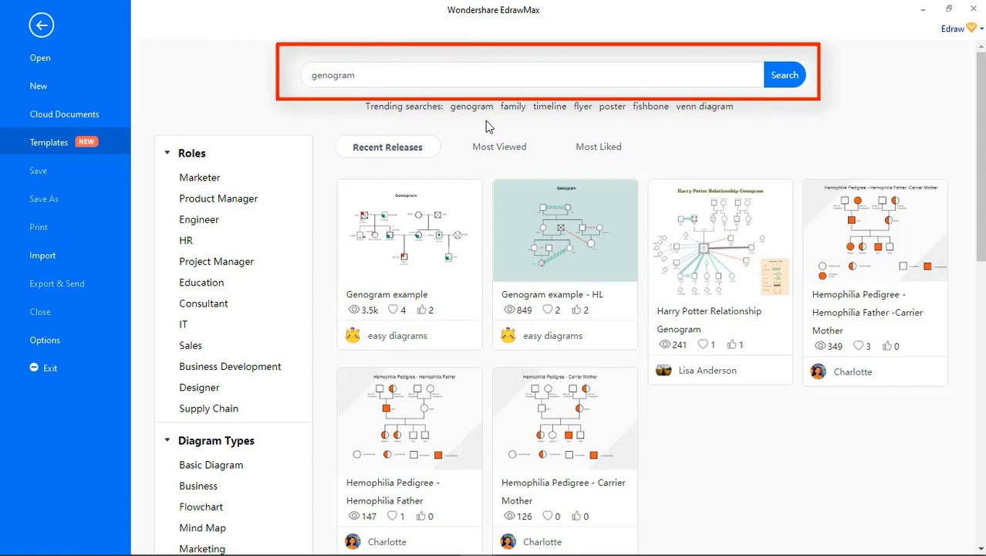
pyautogui.click(531, 74)
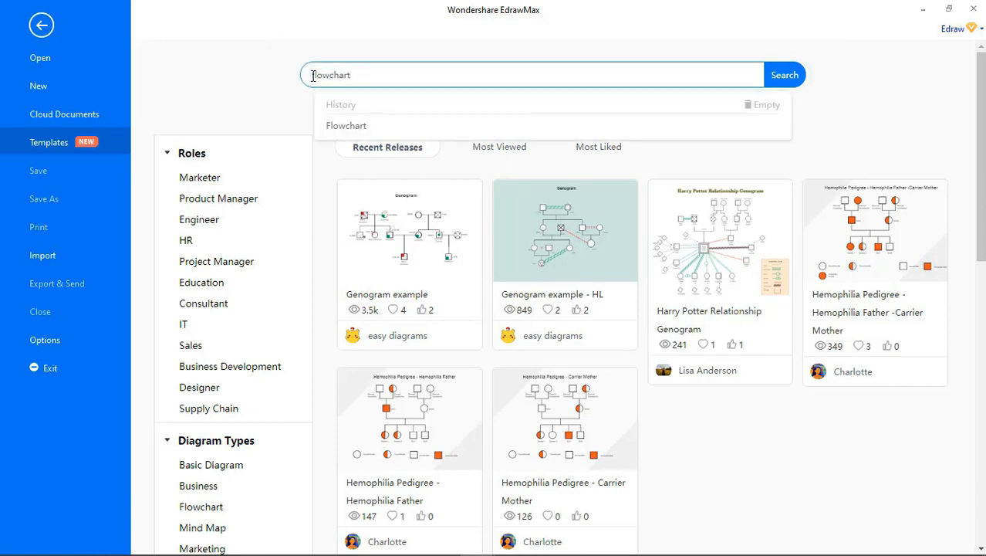
pyautogui.click(784, 74)
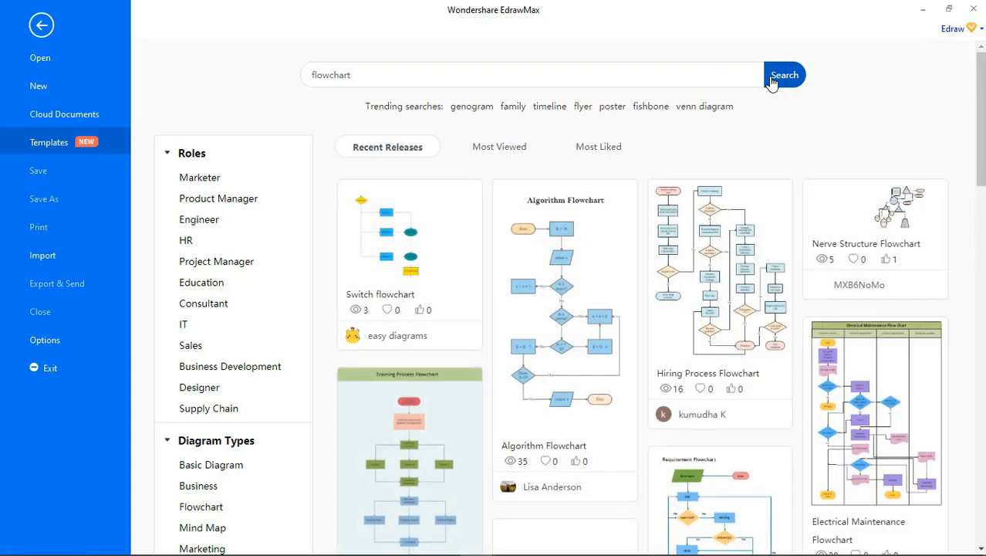
pyautogui.scroll(-3)
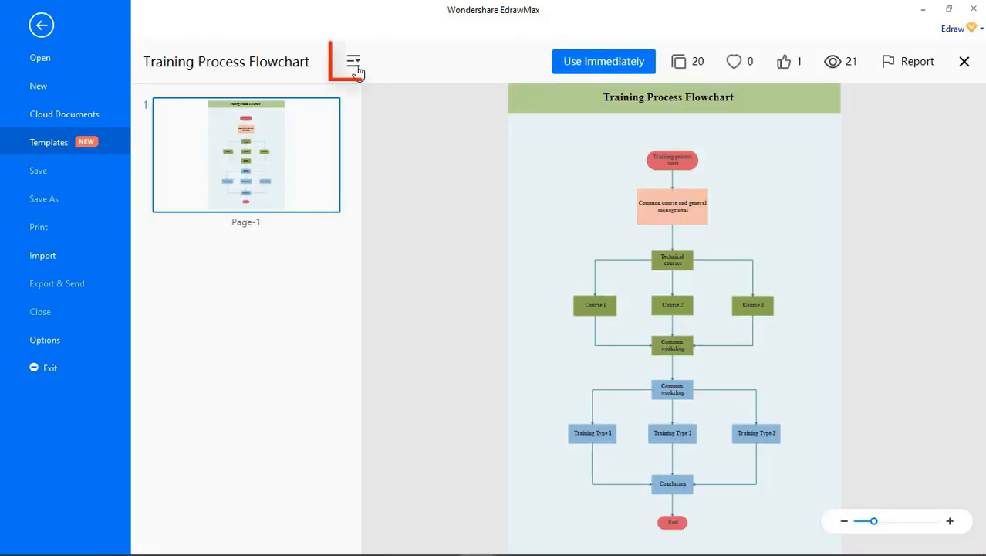
# - Toggle the page thumbnail panel in the preview, then use the template immediately as an editable diagram
pyautogui.click(352, 62)
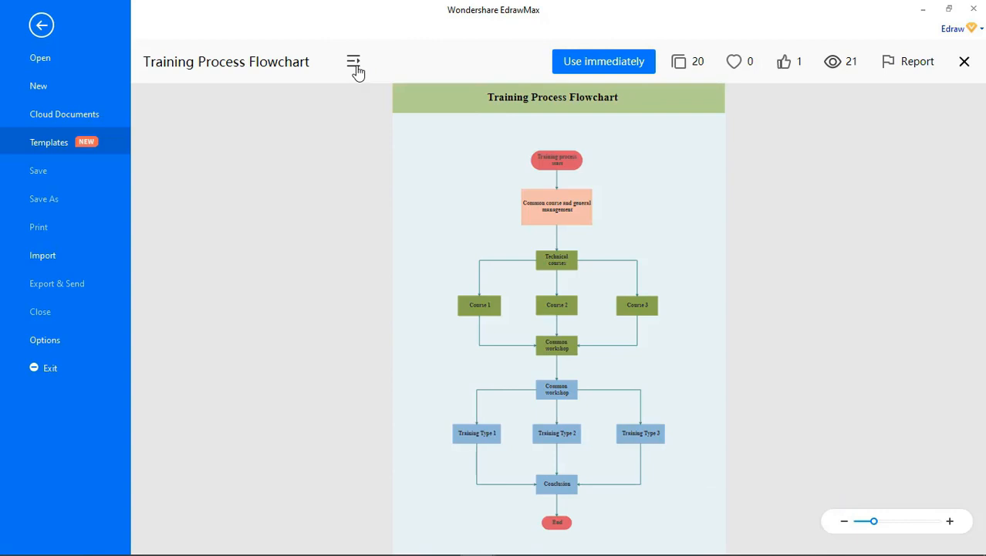
pyautogui.click(354, 62)
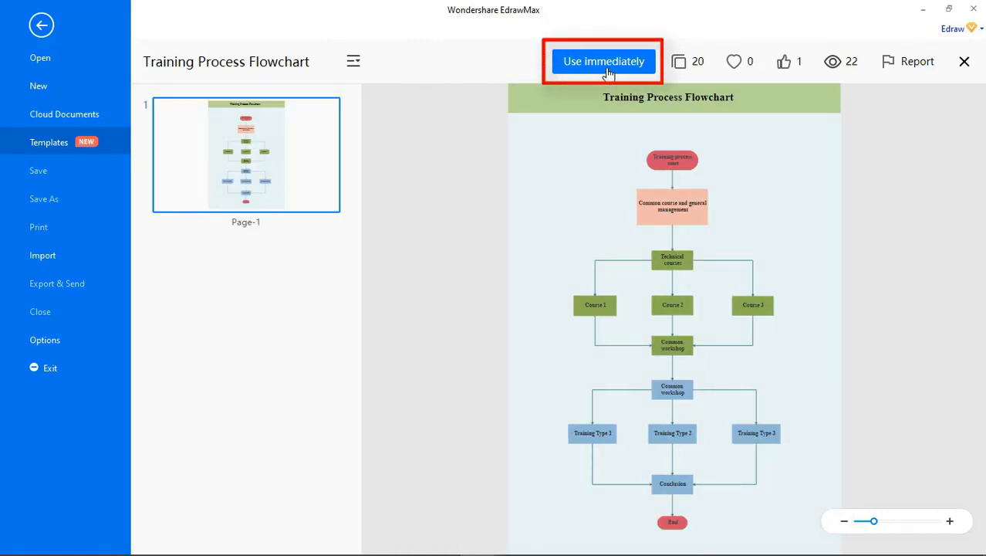
pyautogui.click(604, 62)
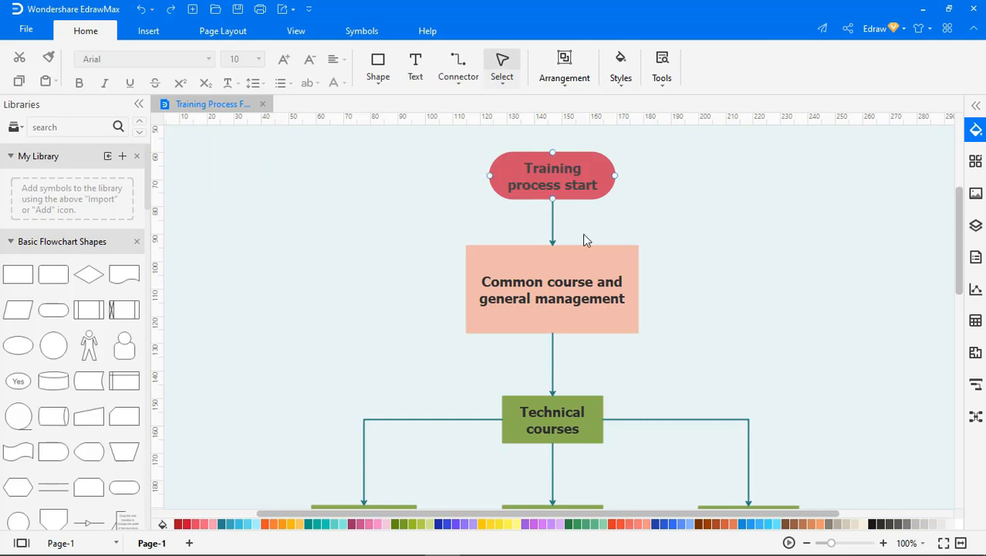
# - Select the Technical courses shape, scroll the canvas, and go back to the template preview
pyautogui.click(553, 175)
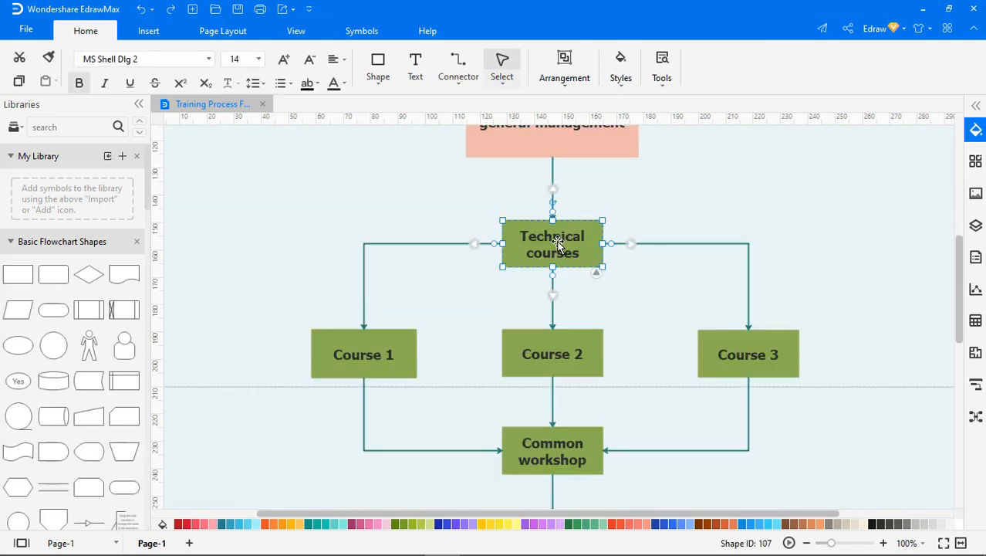
pyautogui.scroll(-3)
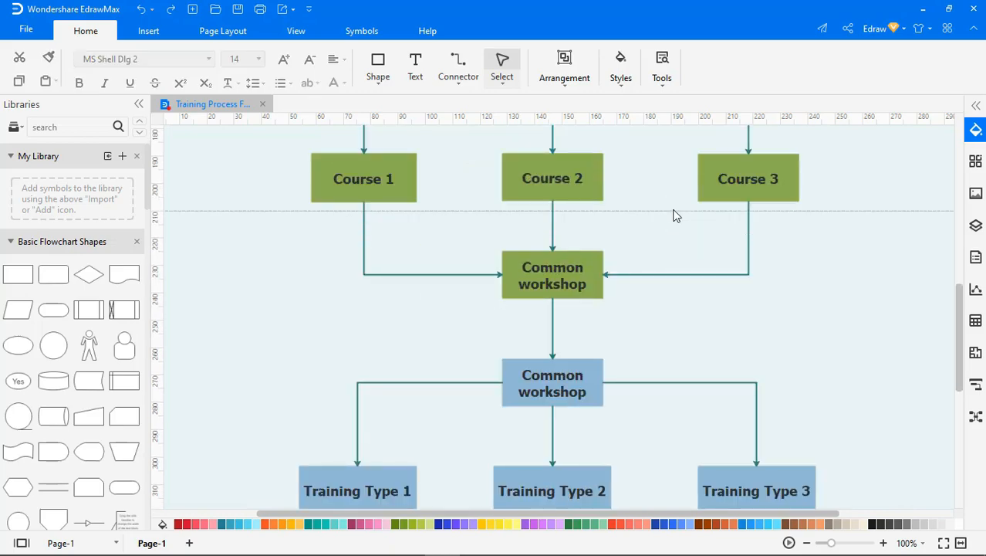
pyautogui.click(25, 29)
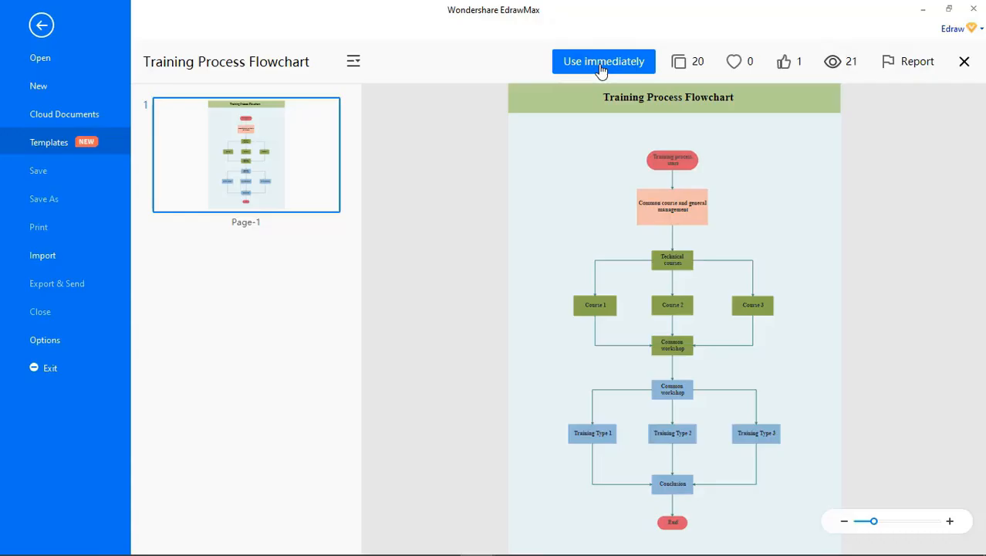
pyautogui.moveTo(679, 61)
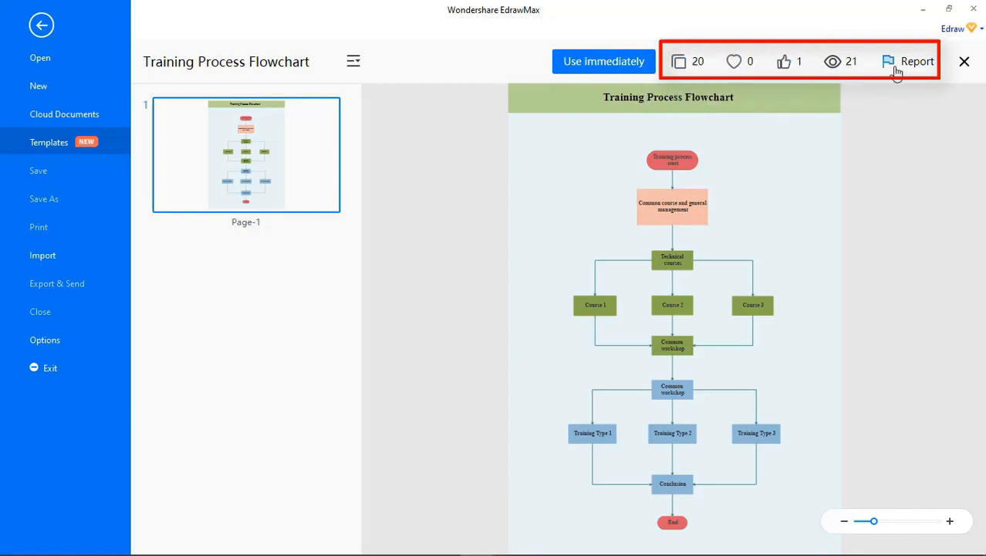
# - Close the Training Process Flowchart preview to return to the flowchart results
pyautogui.click(40, 25)
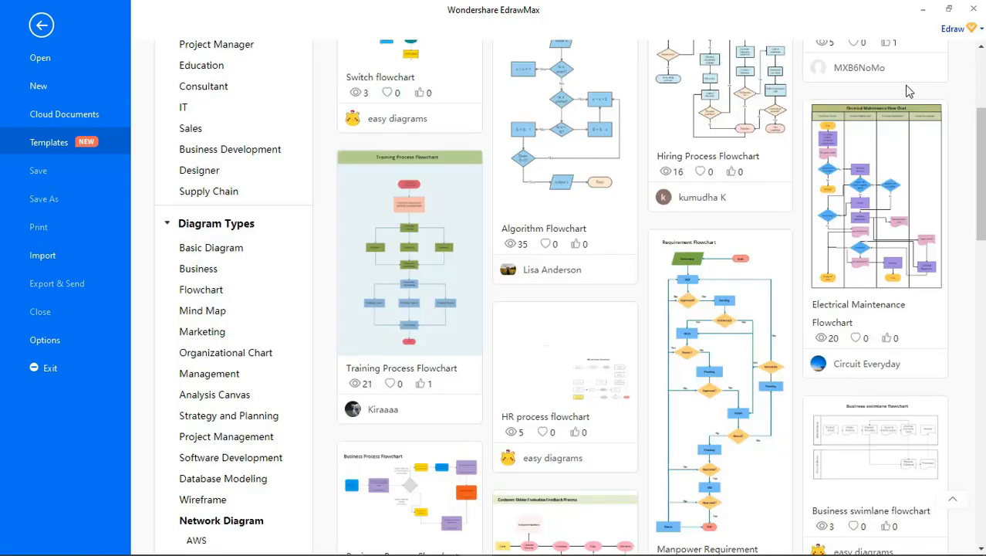
pyautogui.moveTo(409, 271)
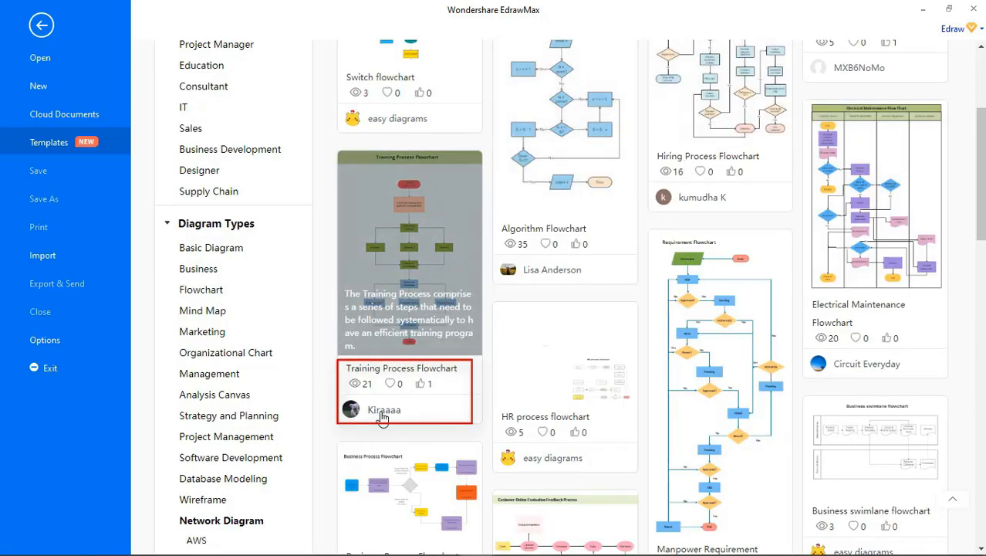
# - View the template author's profile, scrolling their Works and checking the Followers tab
pyautogui.click(383, 410)
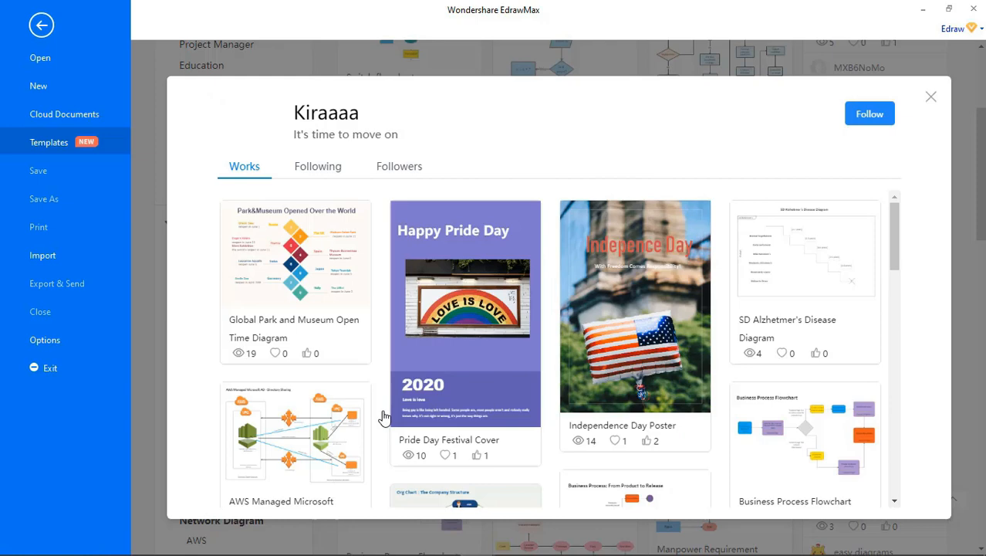
pyautogui.scroll(-3)
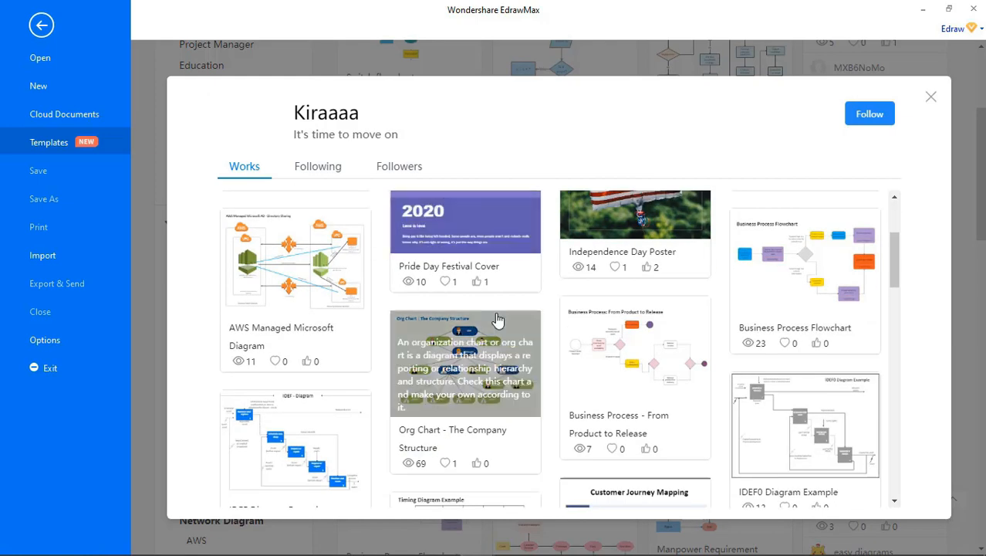
pyautogui.scroll(-3)
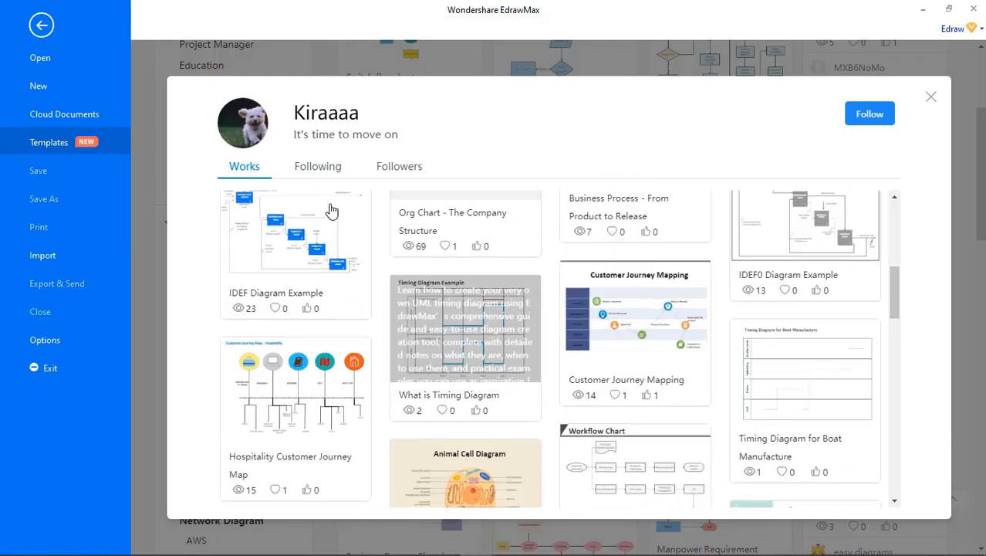
pyautogui.click(399, 167)
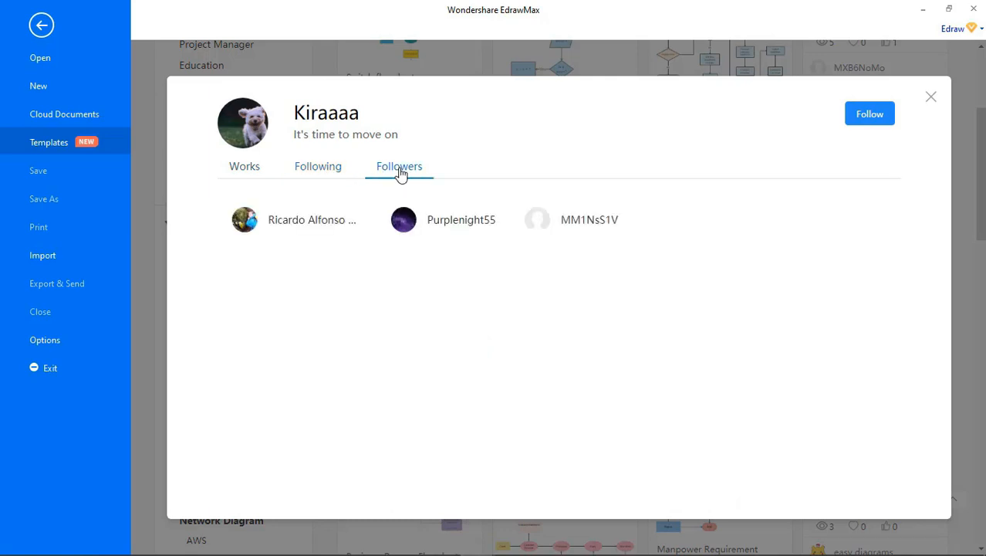
pyautogui.click(244, 166)
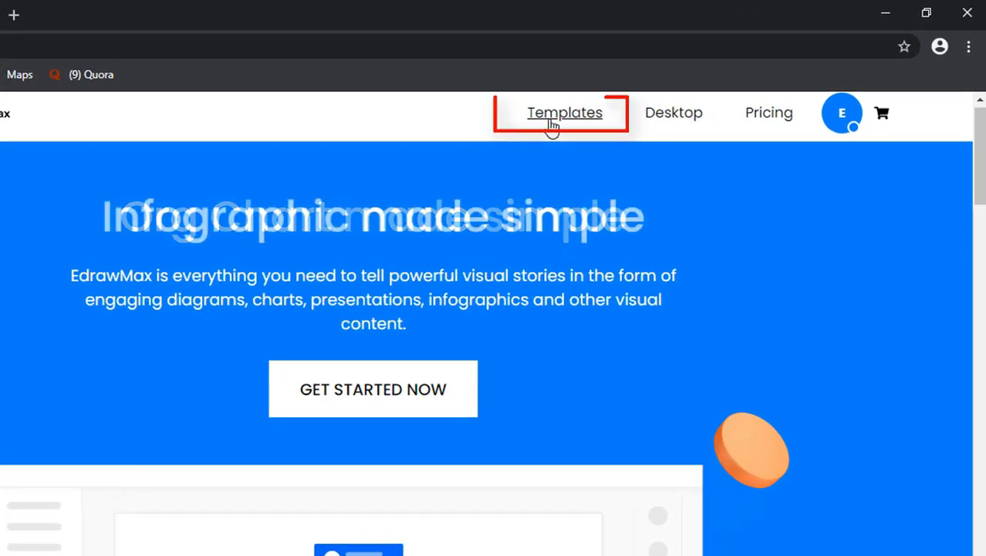
# - Browse the online Template Gallery sorted by Most Liked and scroll down to the Roles listing
pyautogui.click(565, 112)
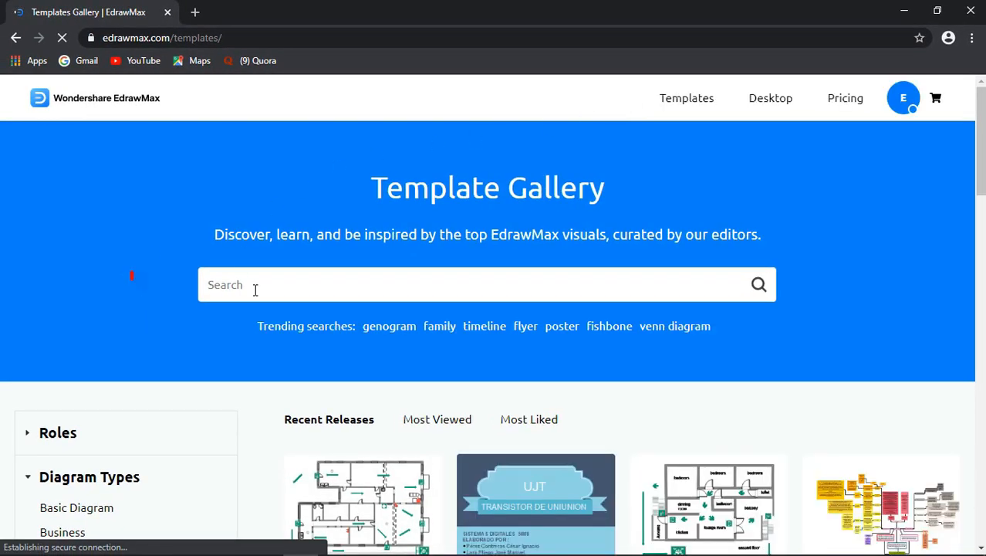
pyautogui.moveTo(332, 355)
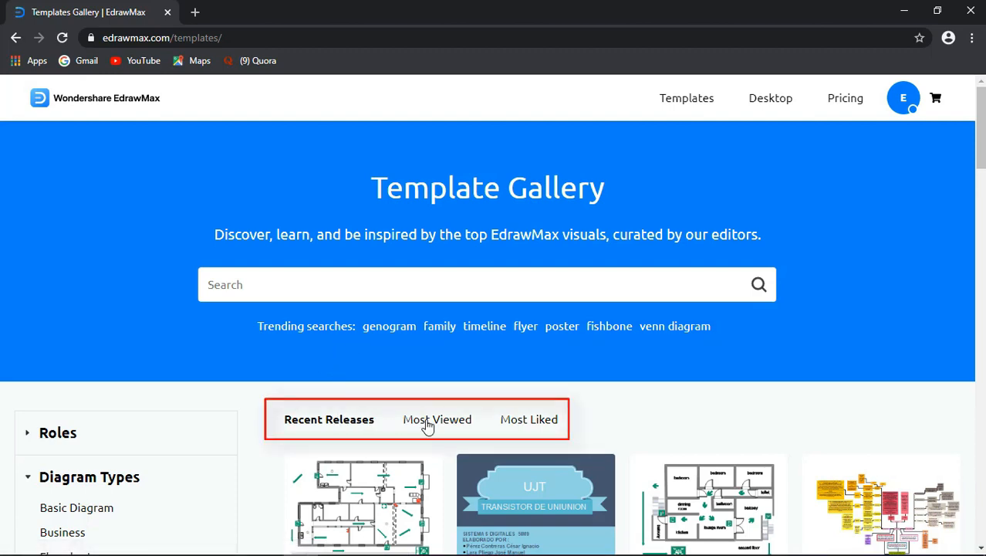
pyautogui.click(437, 420)
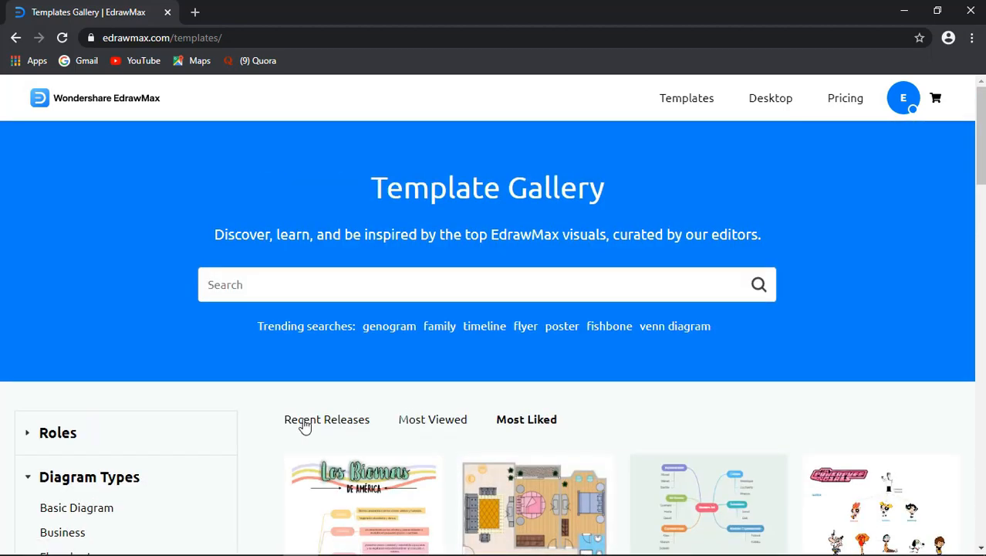
pyautogui.scroll(-3)
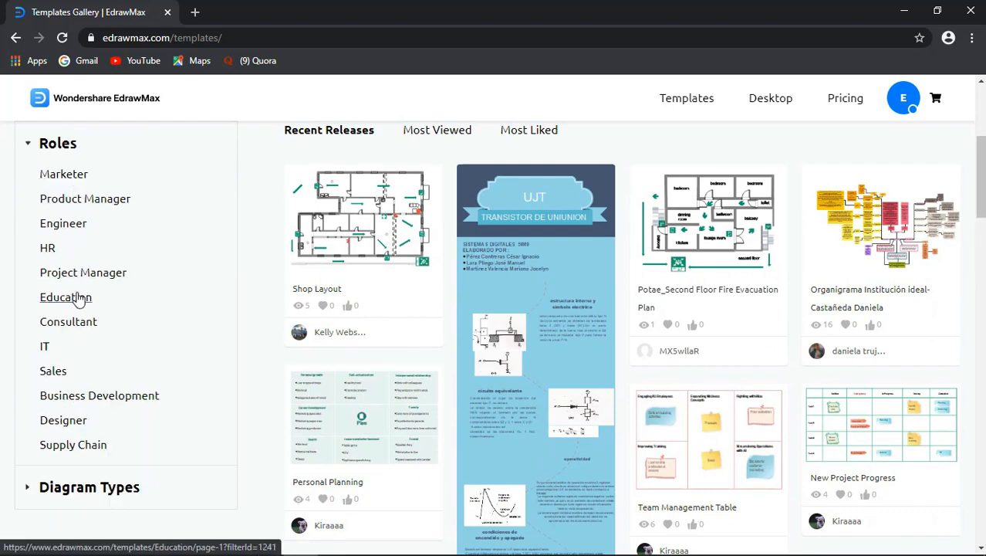
# - Show Engineer role templates, then the Flowchart diagram-type templates with recent releases
pyautogui.click(63, 223)
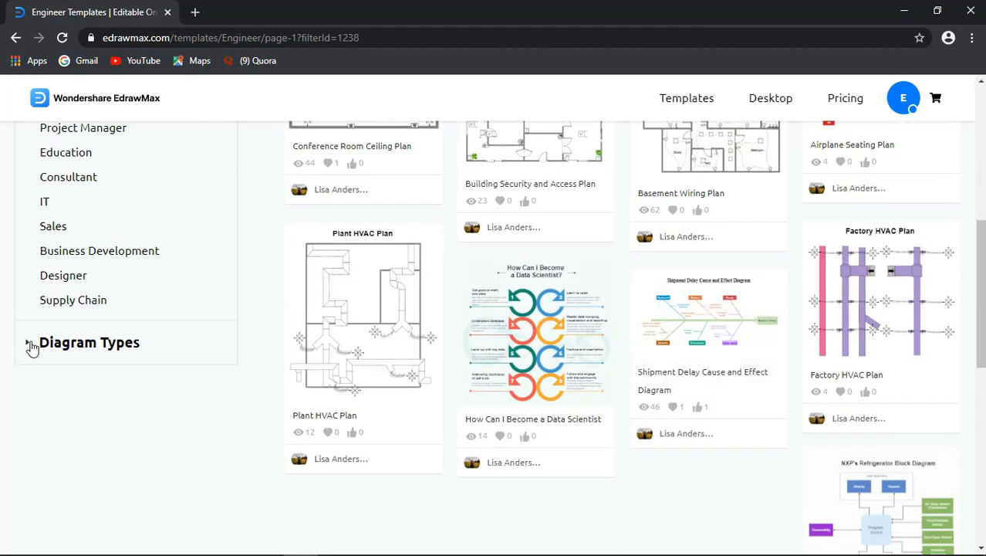
pyautogui.click(88, 342)
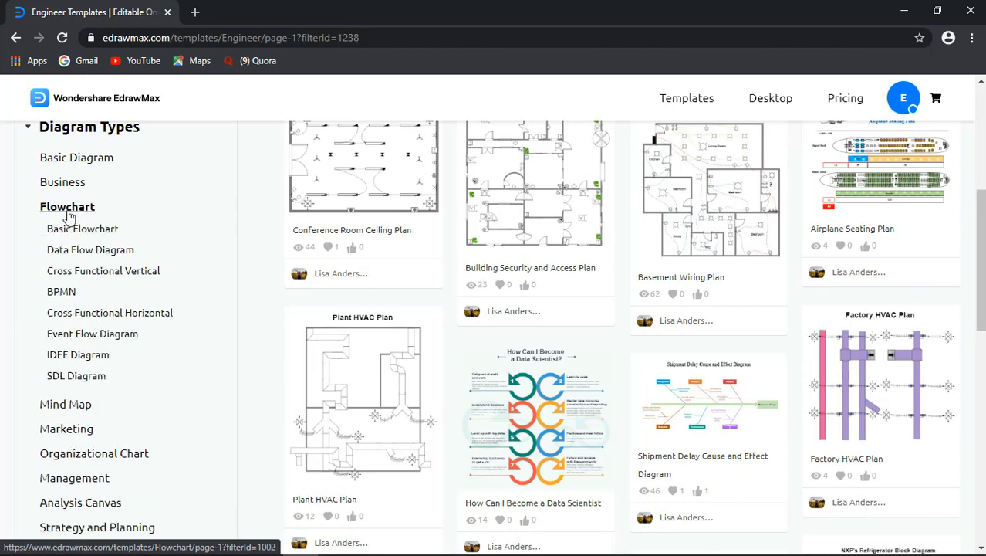
pyautogui.click(68, 207)
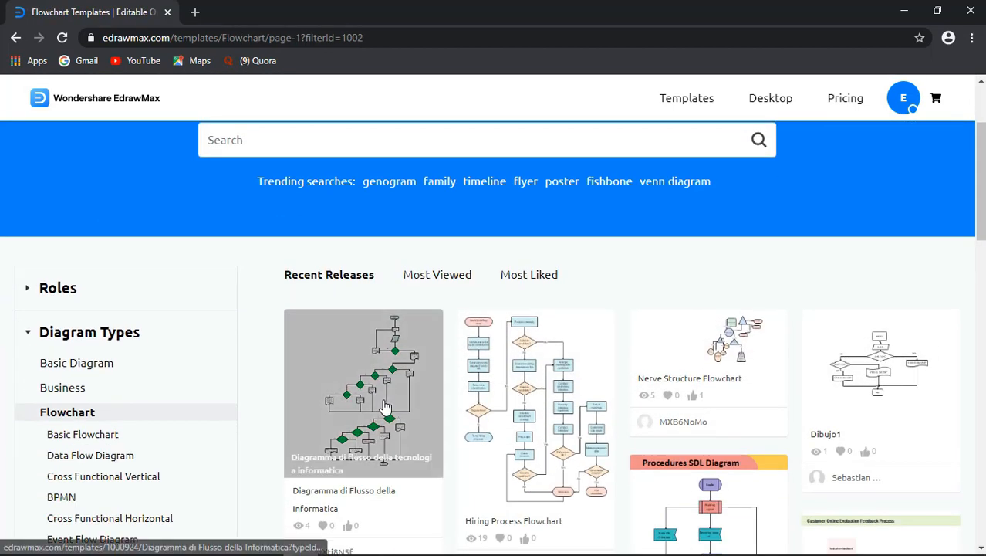
pyautogui.scroll(-3)
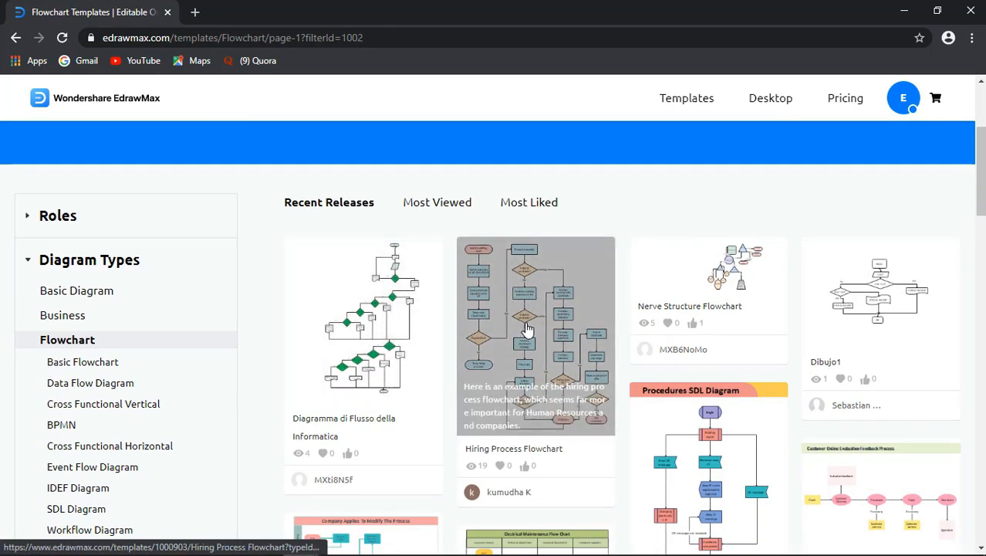
# - Review the Hiring Process Flowchart page down to related templates and open it in the online editor
pyautogui.click(535, 336)
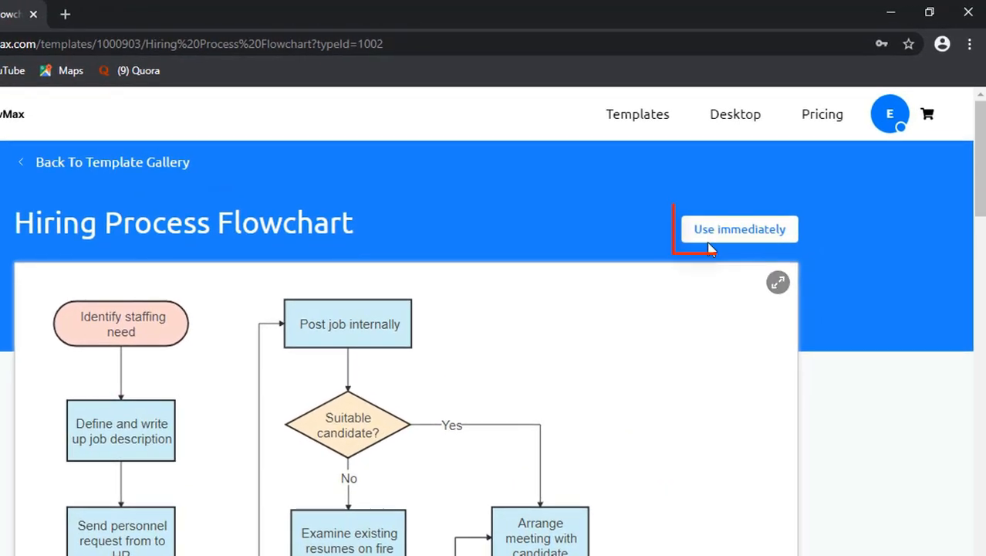
pyautogui.moveTo(778, 293)
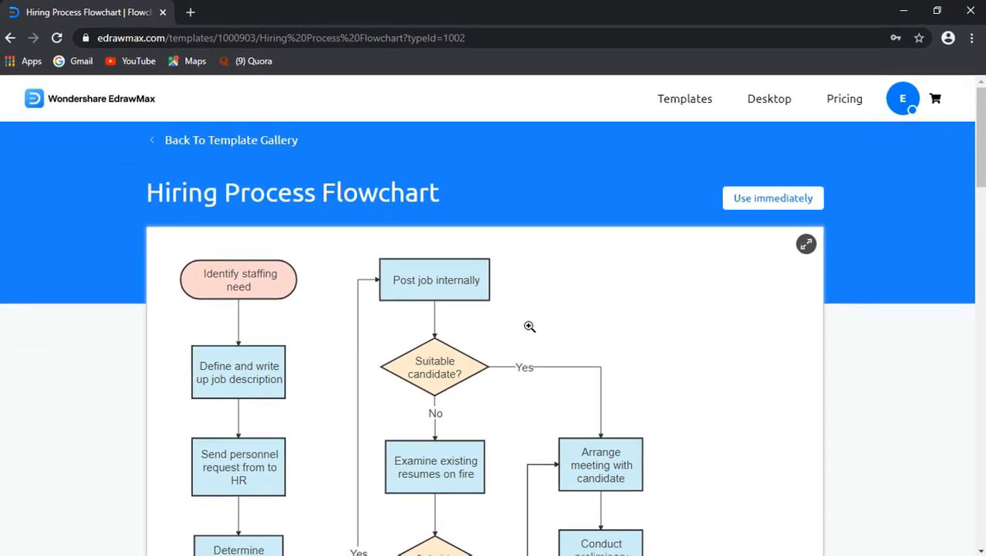
pyautogui.scroll(-3)
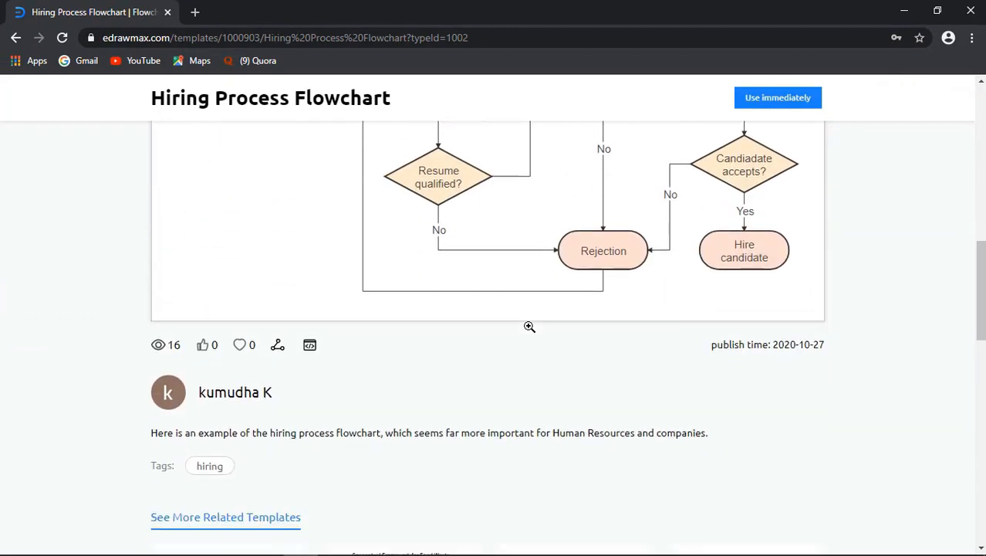
pyautogui.scroll(-3)
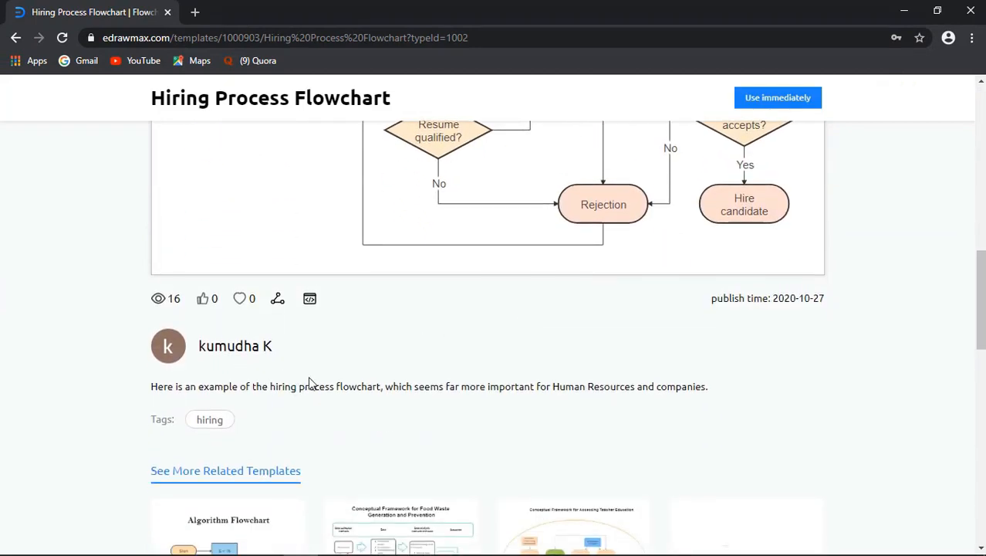
pyautogui.scroll(-3)
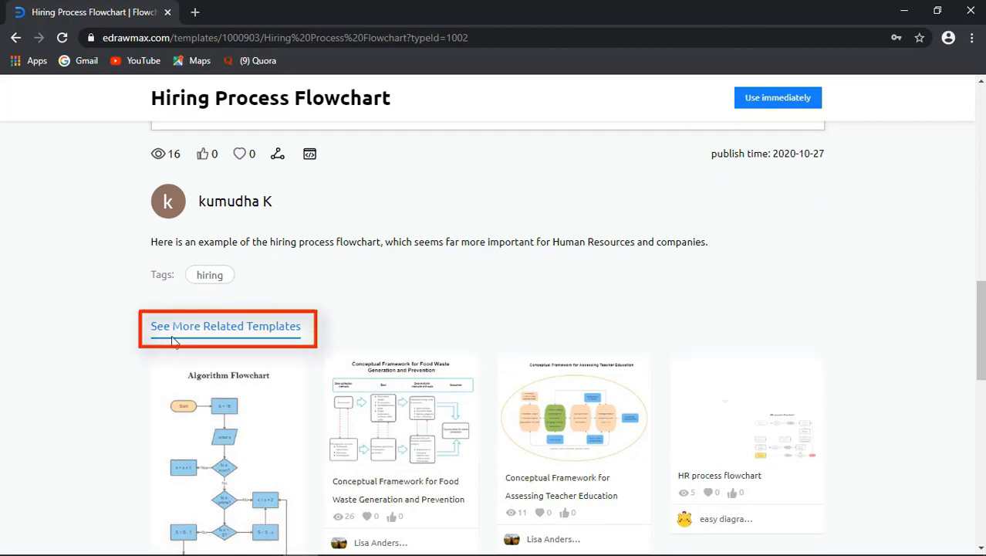
pyautogui.scroll(-3)
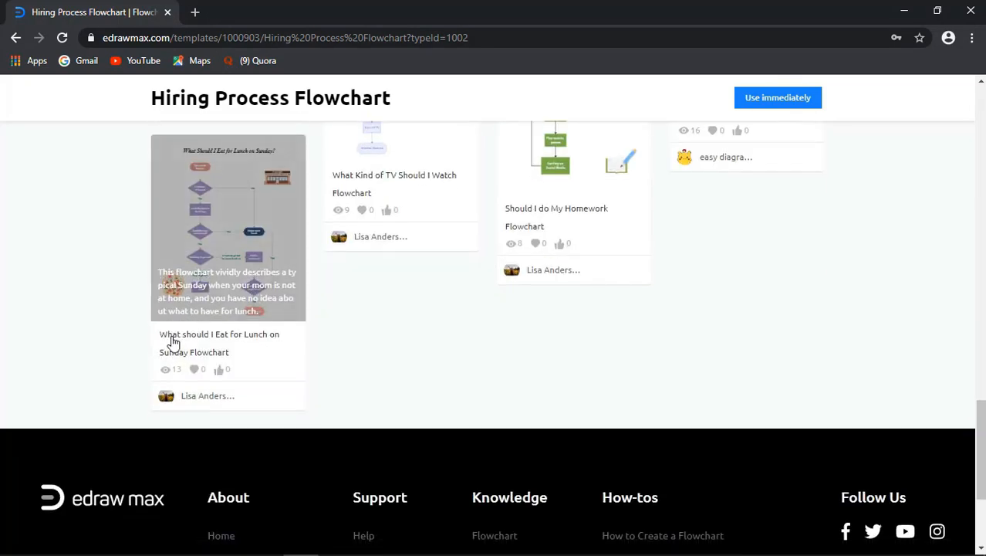
pyautogui.scroll(3)
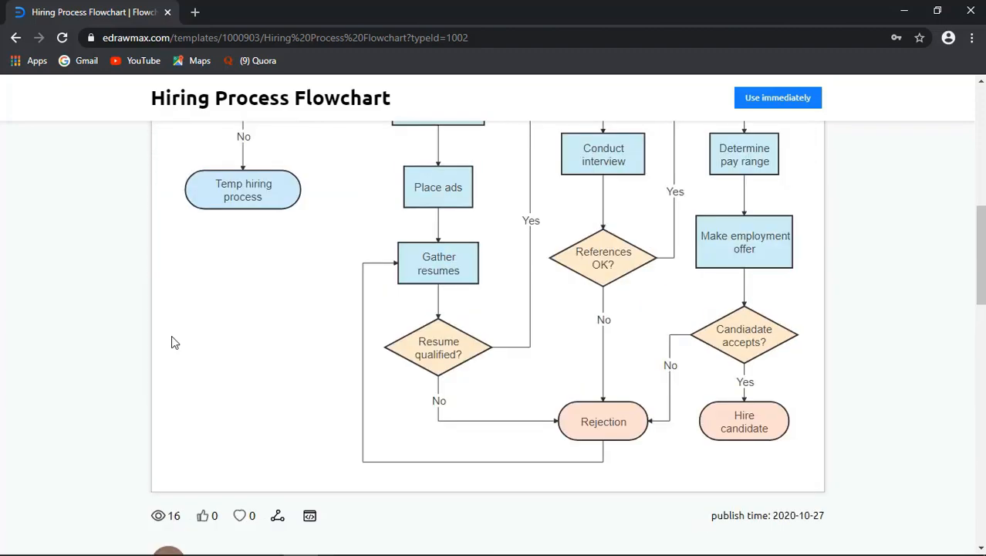
pyautogui.click(778, 97)
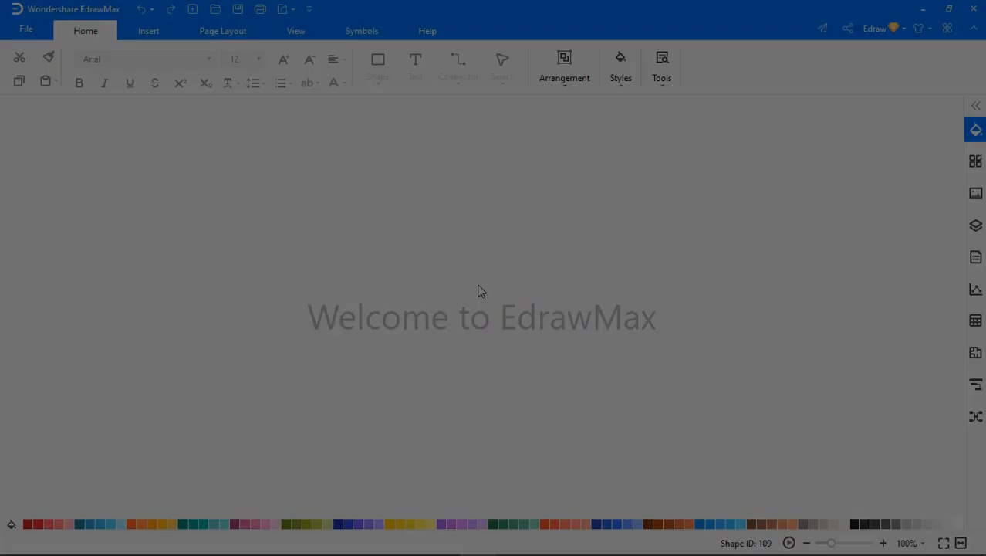
# - Start a new Industrial Engineering P&ID drawing with agitator, tank, hydrocyclone and digester
pyautogui.click(25, 29)
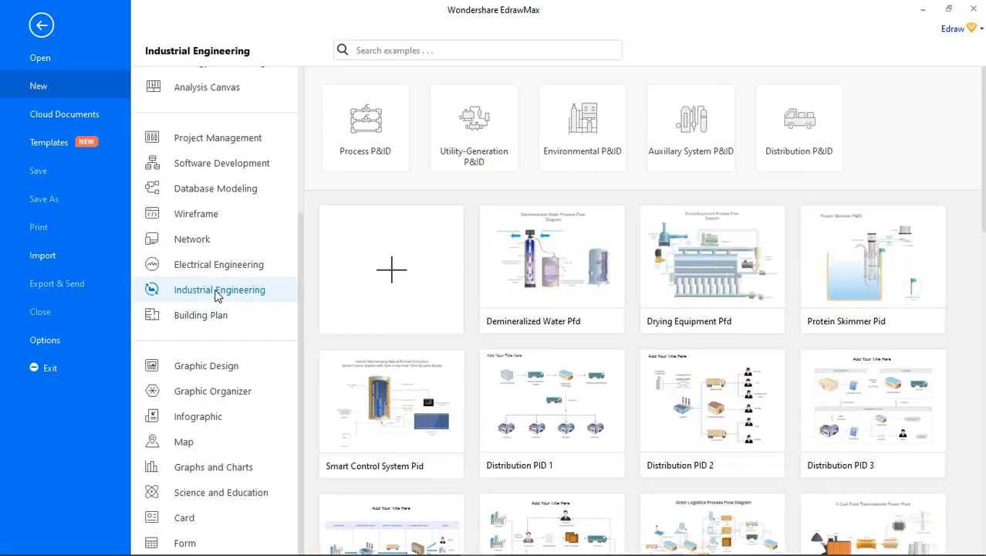
pyautogui.click(584, 127)
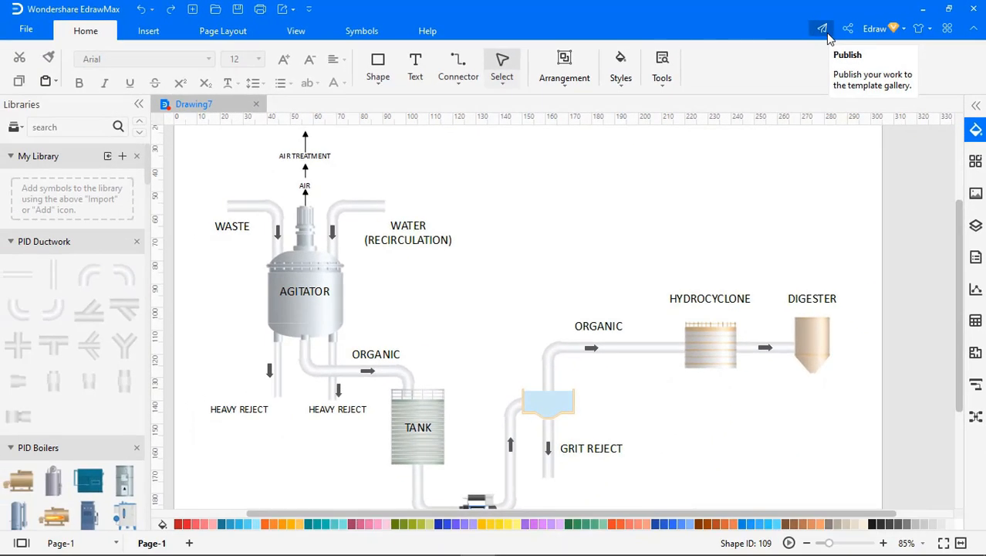
# - Publish the drawing with description 'Test for Video Purpose' and confirm the thank-you message
pyautogui.click(821, 28)
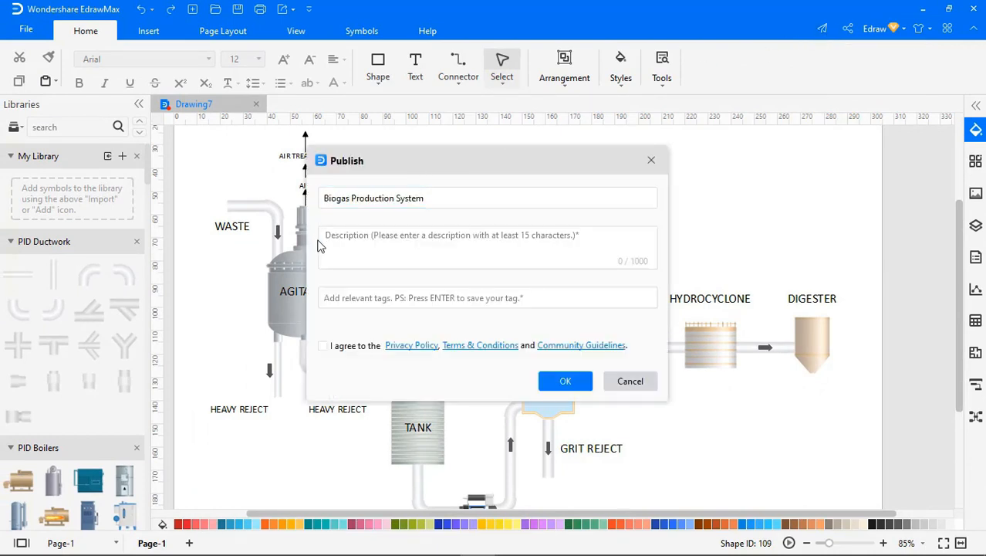
pyautogui.write('Test for Video Purpose')
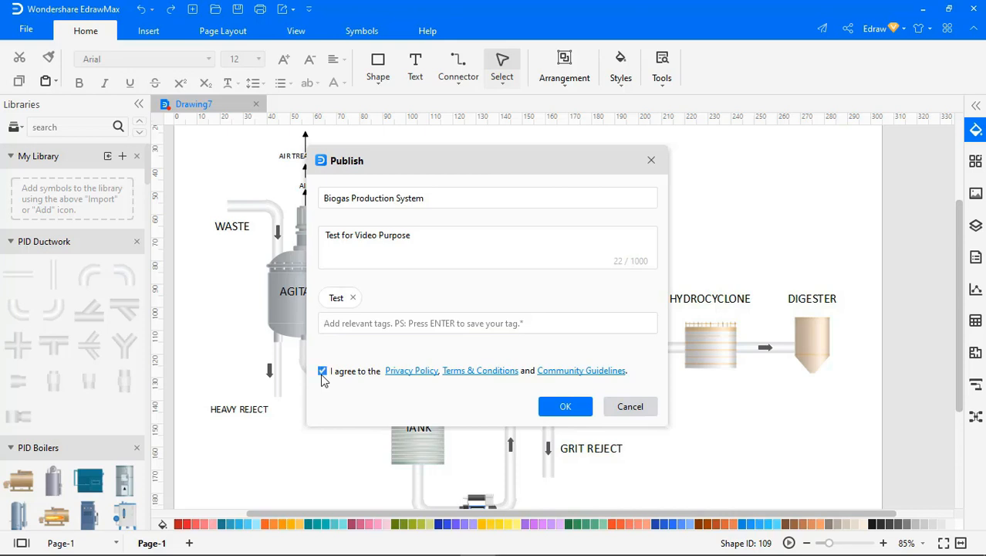
pyautogui.click(565, 406)
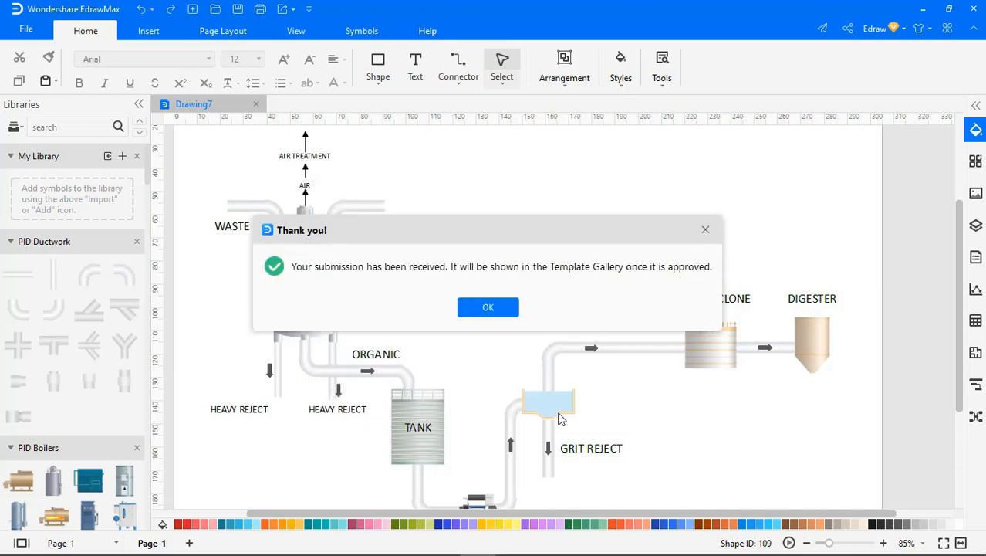
pyautogui.moveTo(555, 342)
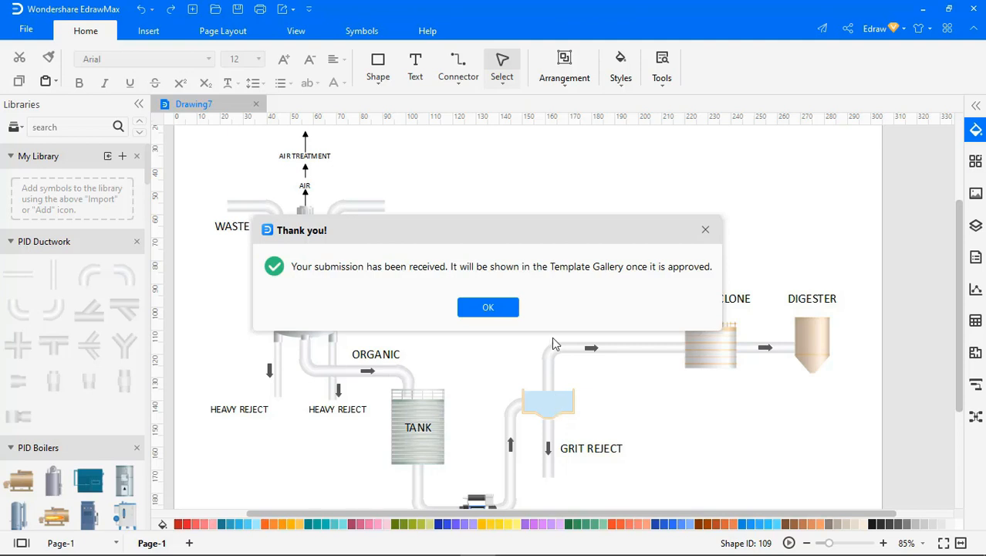
pyautogui.click(488, 306)
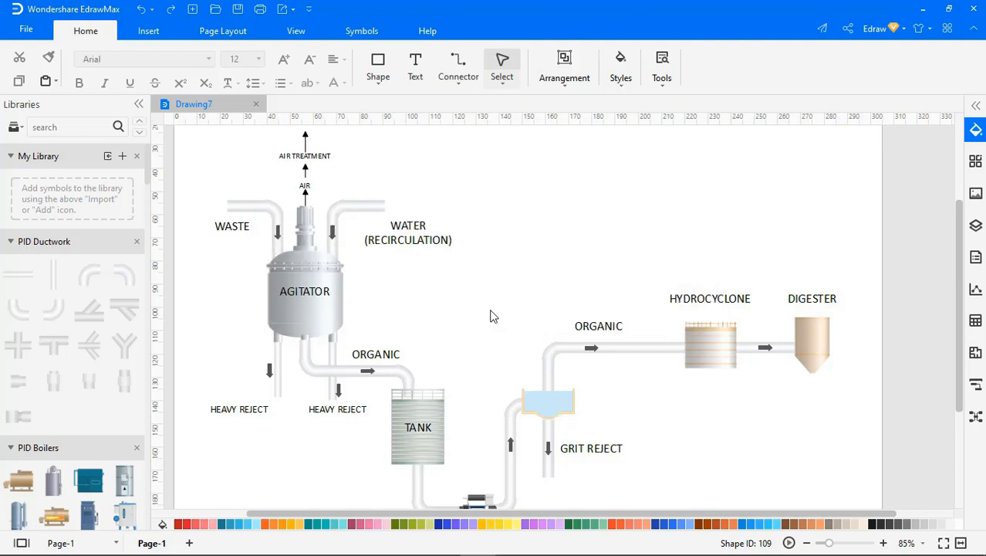
pyautogui.moveTo(904, 40)
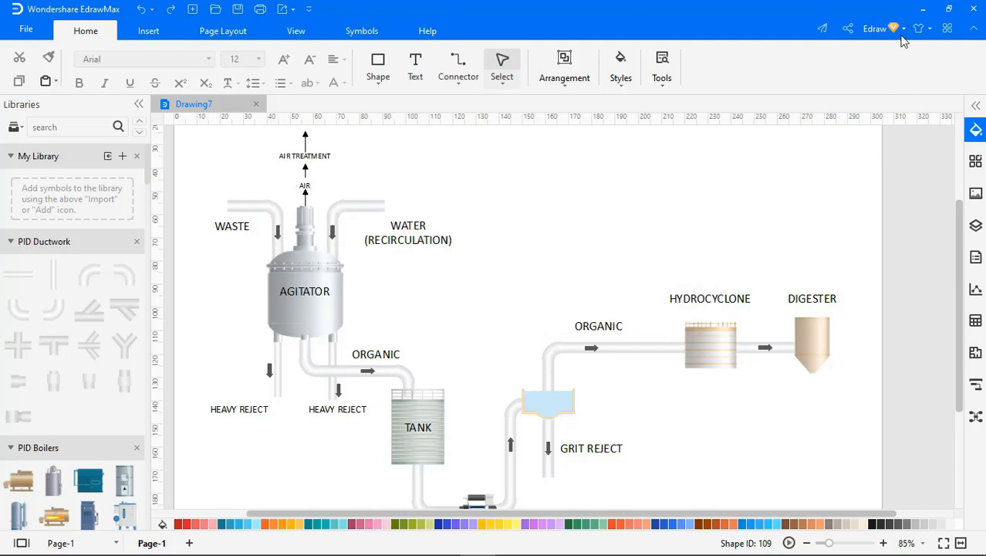
# - Review the User Center messages reporting 'Test' posts not approved, then close the window
pyautogui.click(877, 28)
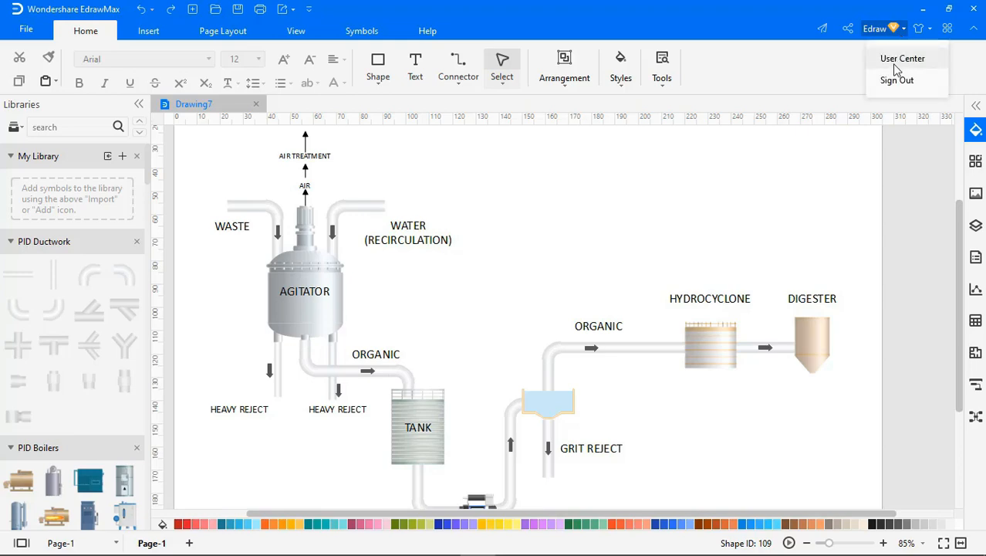
pyautogui.click(903, 59)
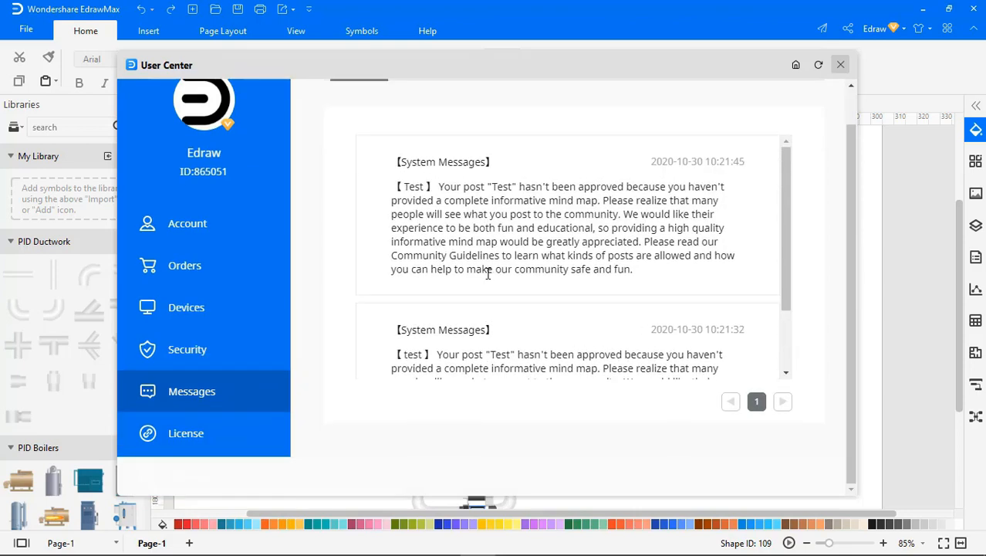
pyautogui.click(840, 64)
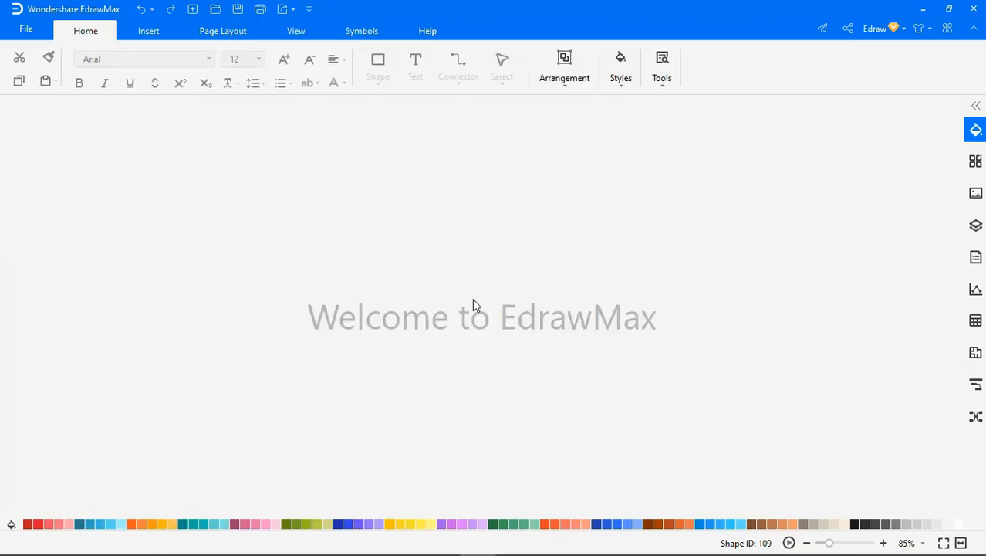